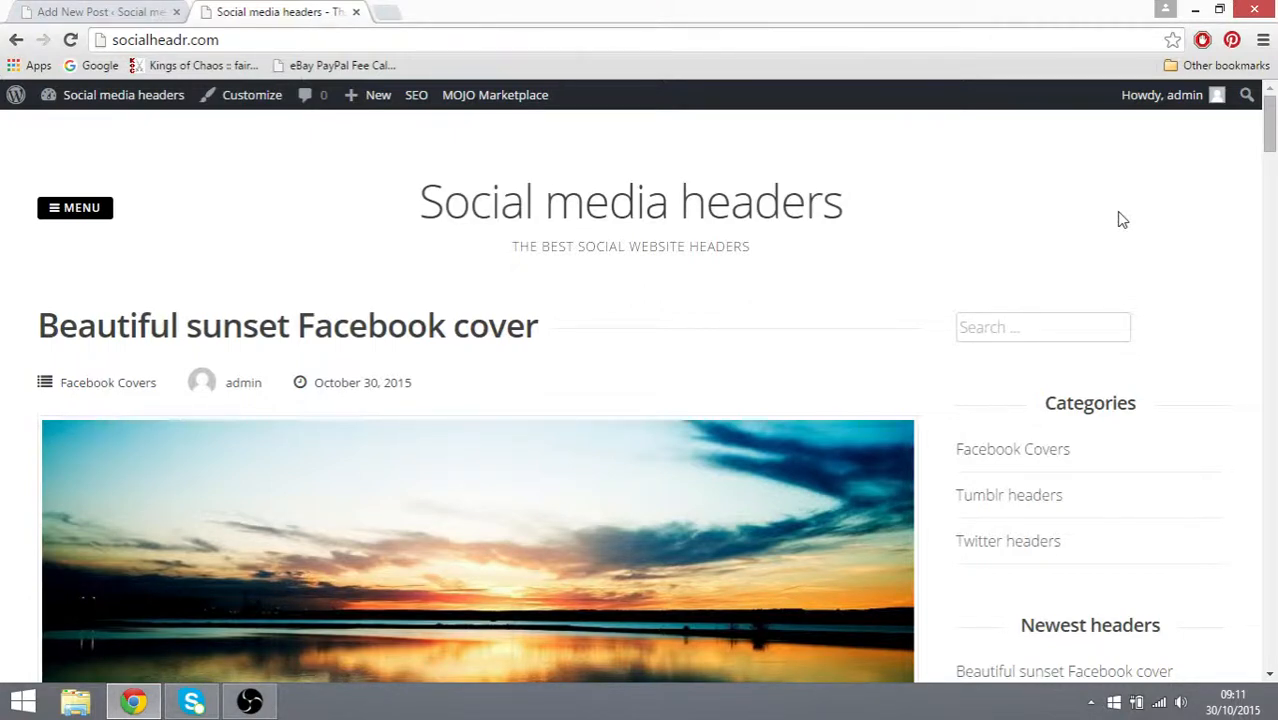
Upload the 'spiderman fb cover' image from the computer and insert it into the post body.
{"action": "scroll", "scroll_direction": "down", "scroll_amount": 3}
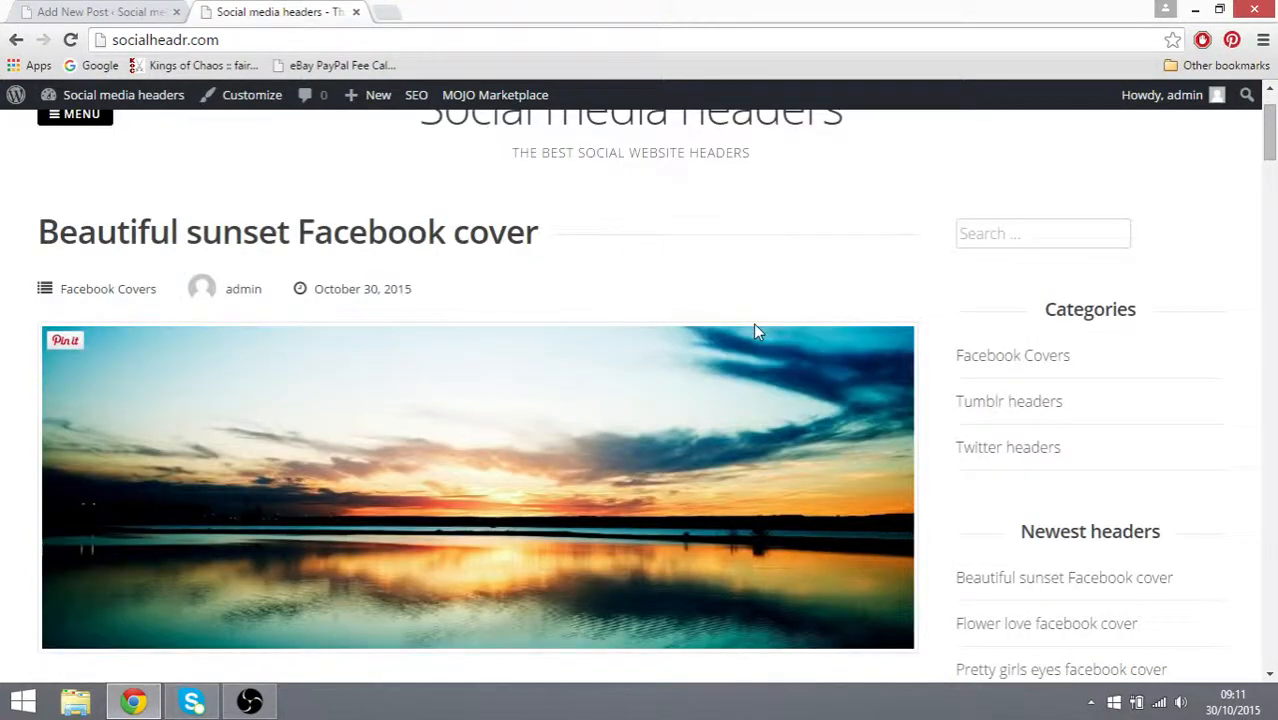
{"action": "mouse_move", "coordinate": [722, 380]}
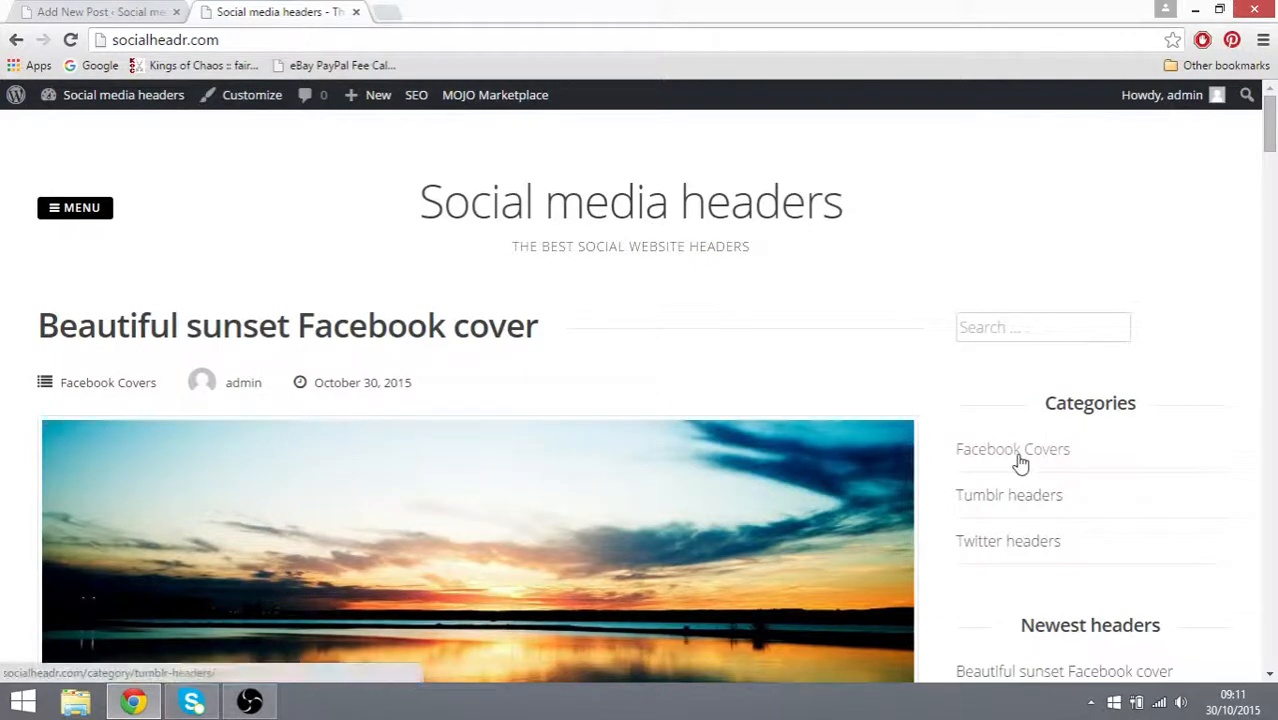
{"action": "scroll", "scroll_direction": "down", "scroll_amount": 3}
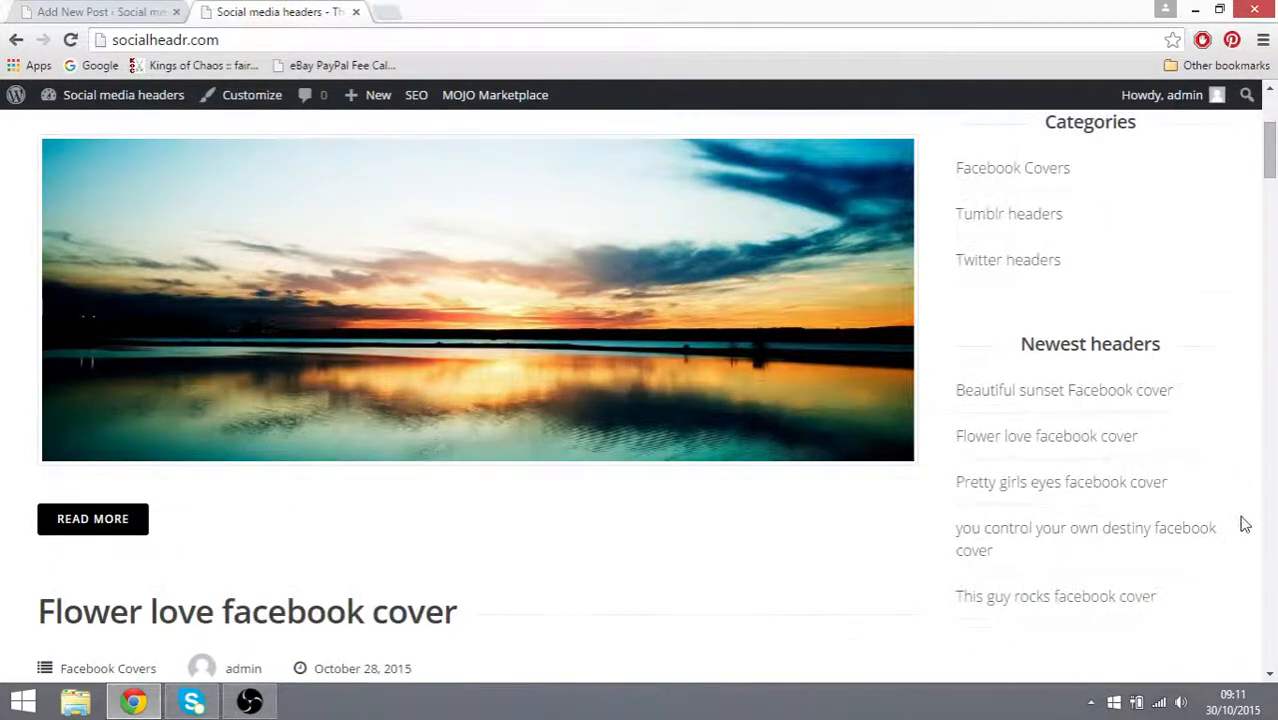
{"action": "scroll", "scroll_direction": "down", "scroll_amount": 3}
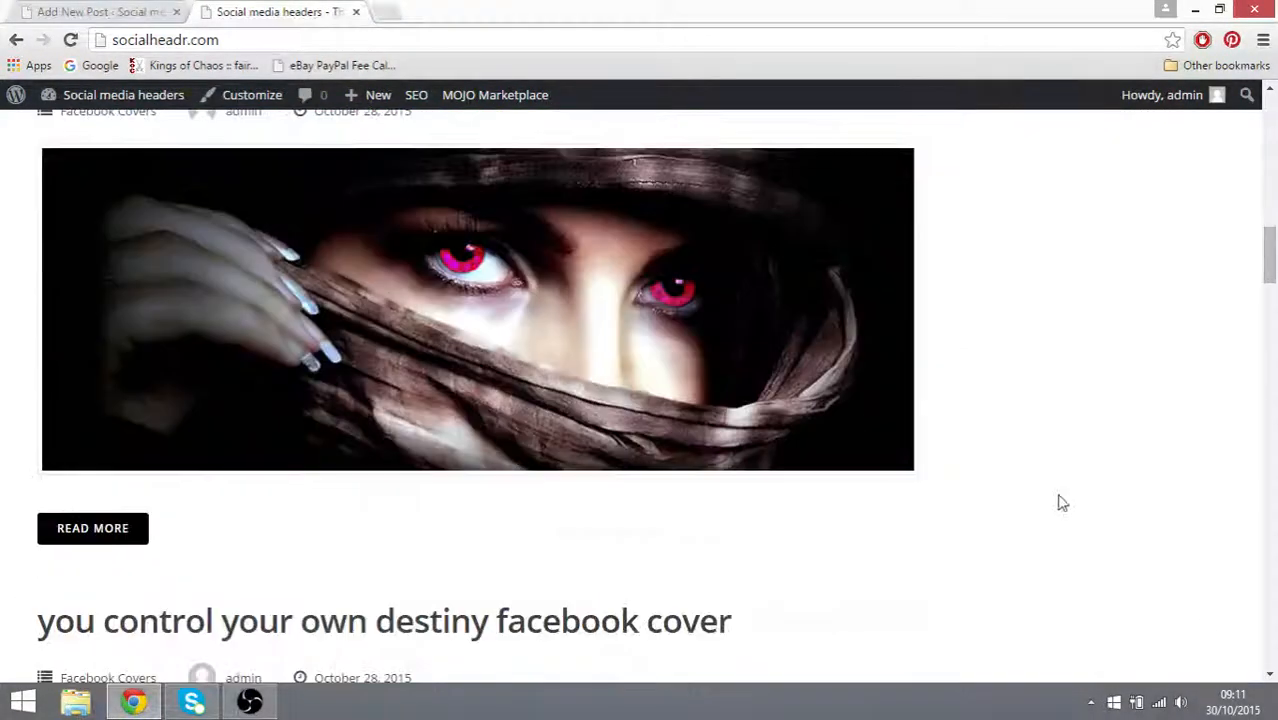
{"action": "scroll", "scroll_direction": "down", "scroll_amount": 3}
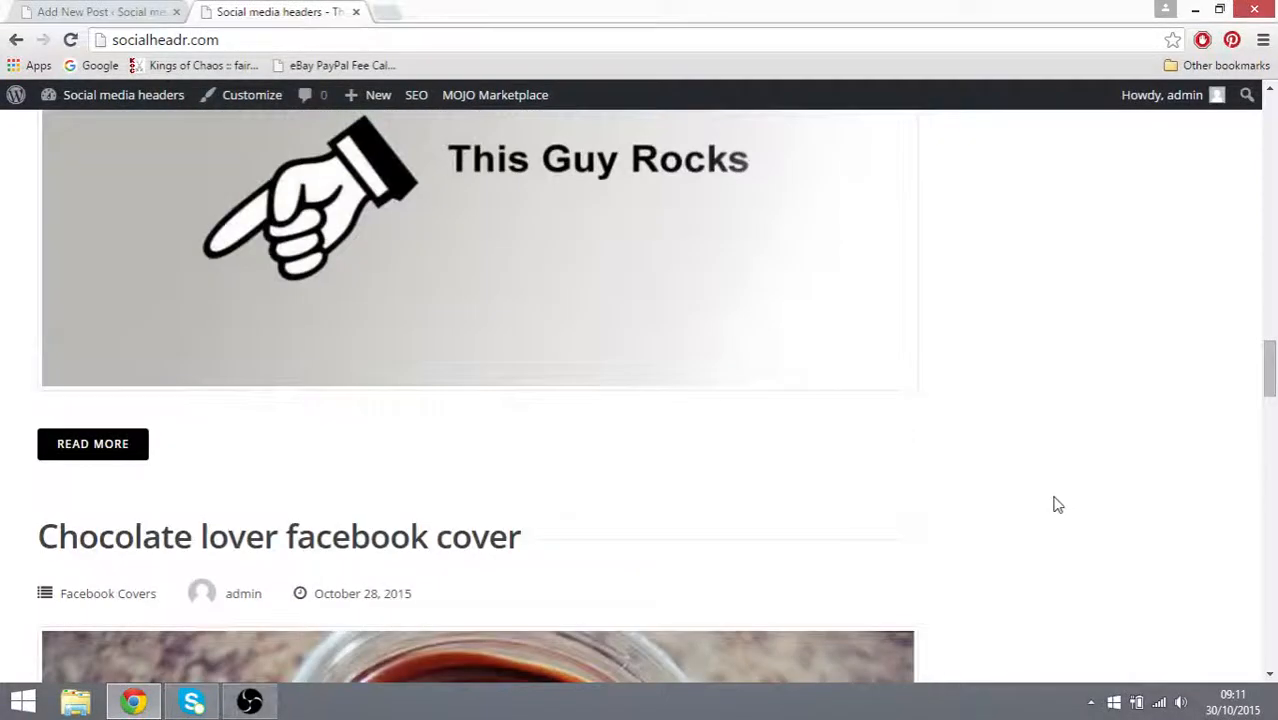
{"action": "scroll", "scroll_direction": "down", "scroll_amount": 3}
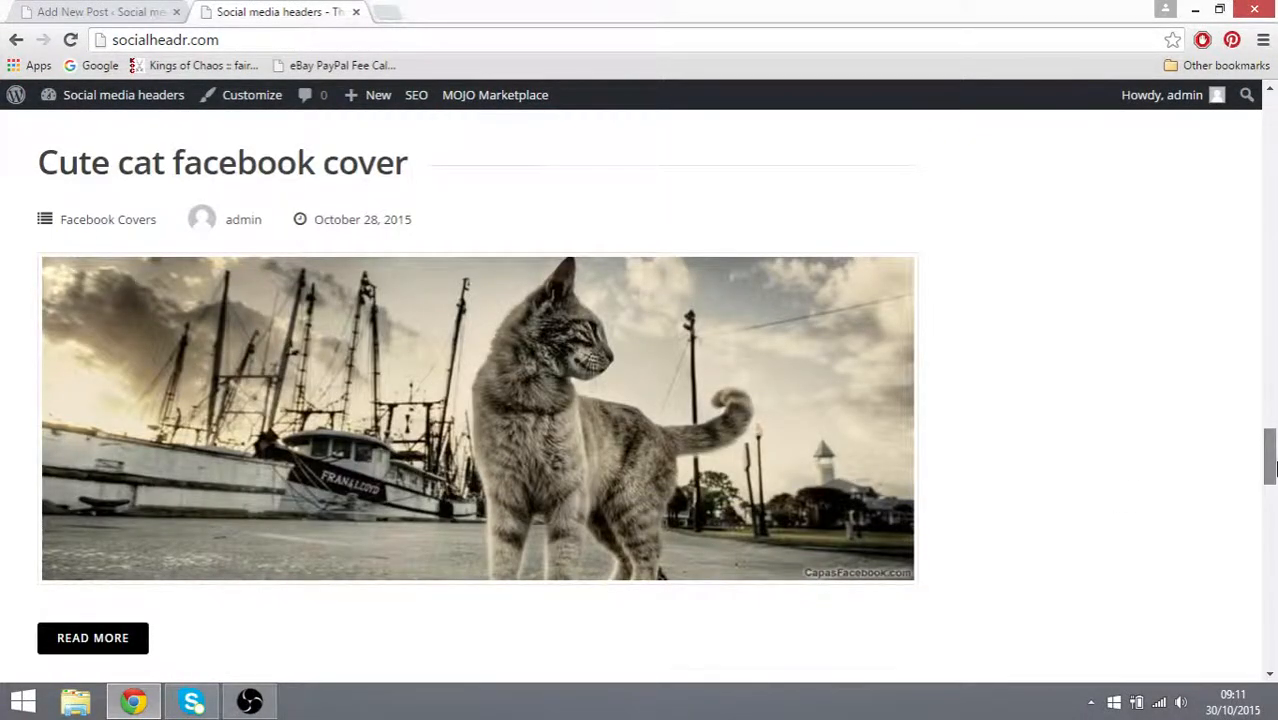
{"action": "scroll", "scroll_direction": "up", "scroll_amount": 3}
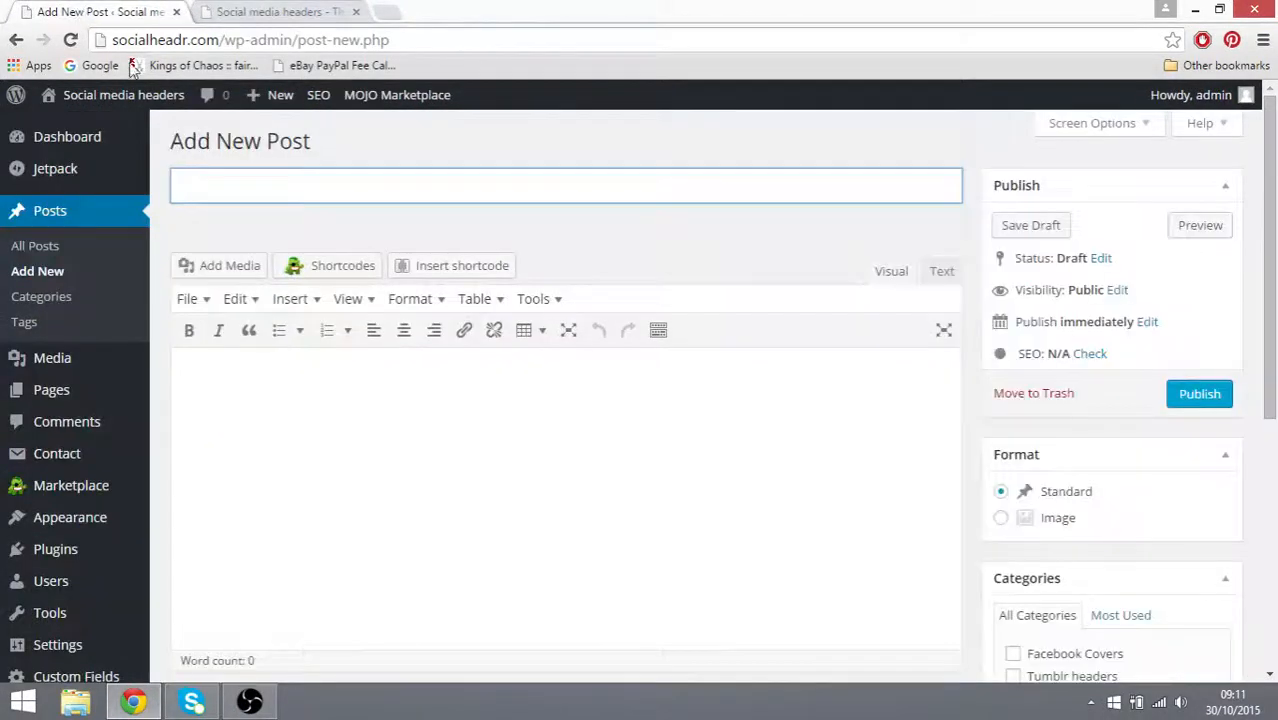
{"action": "mouse_move", "coordinate": [36, 272]}
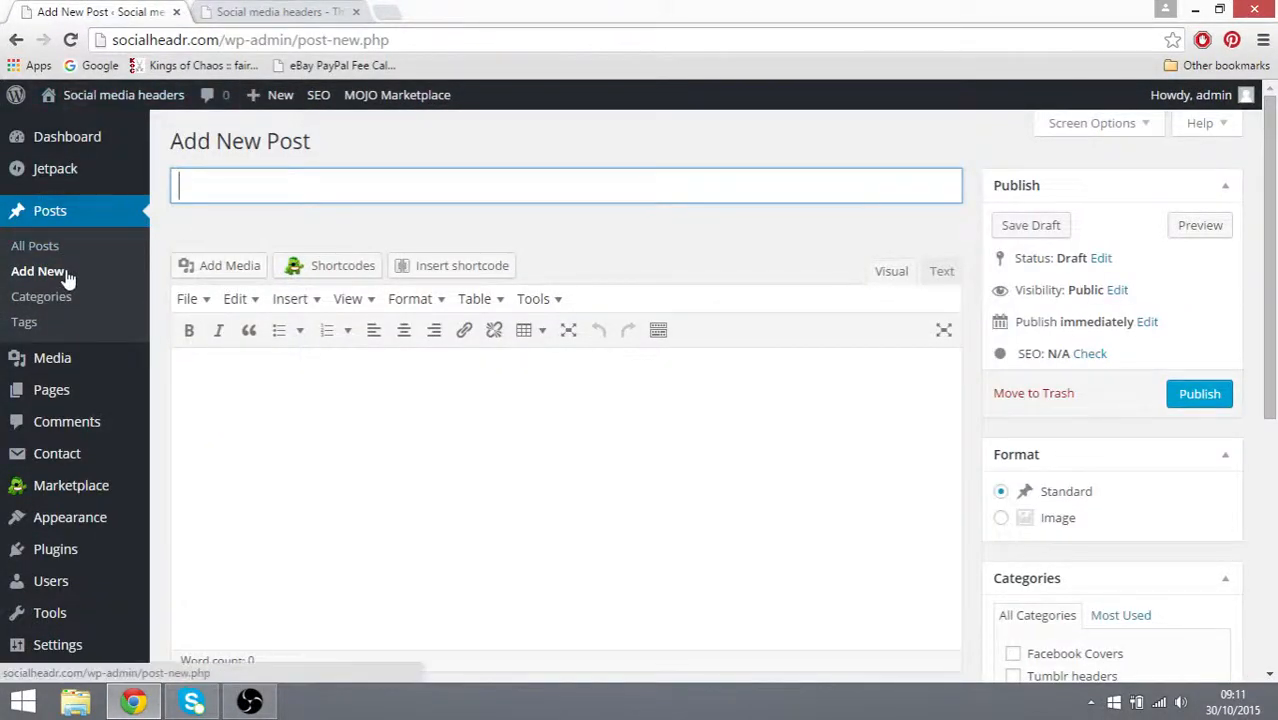
{"action": "left_click", "coordinate": [228, 264]}
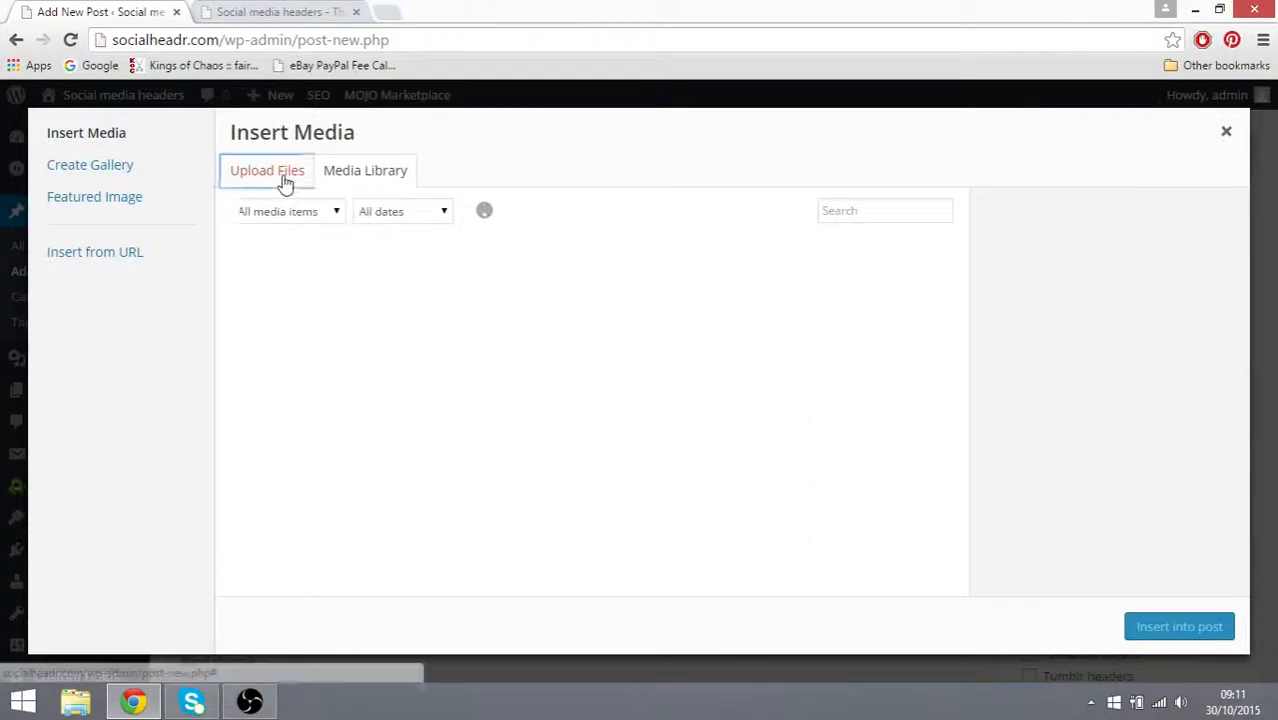
{"action": "left_click", "coordinate": [268, 170]}
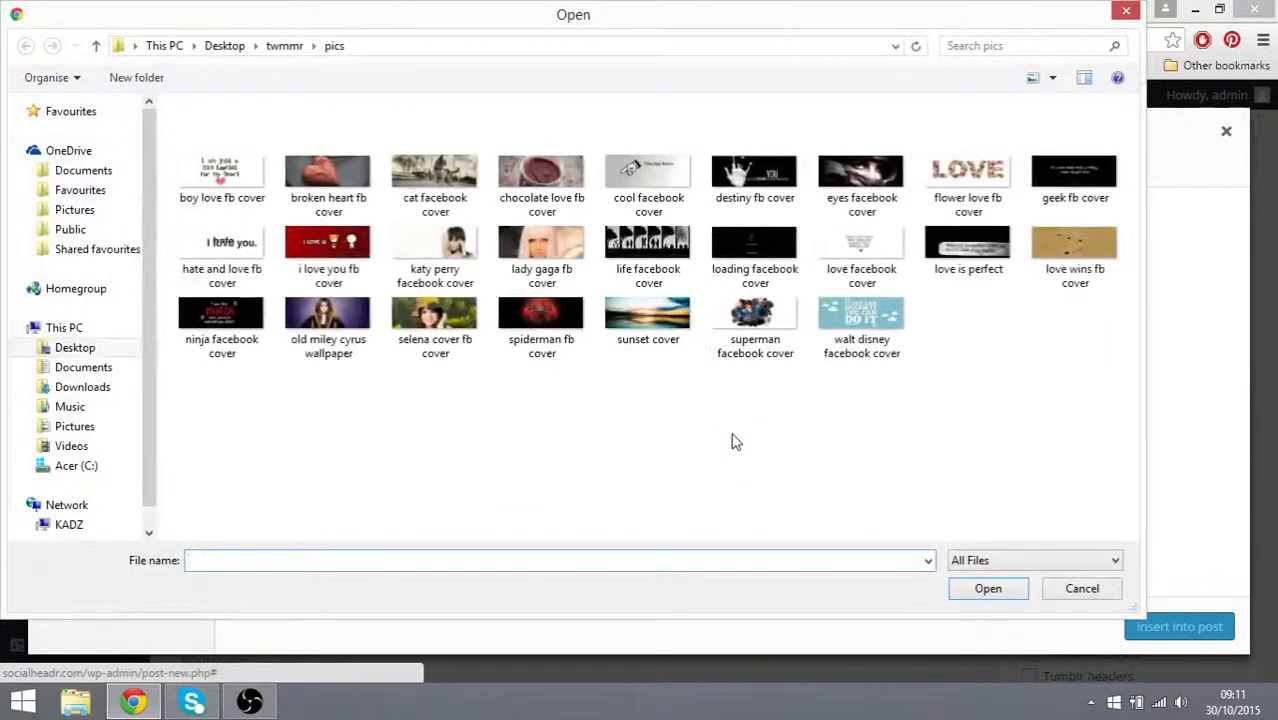
{"action": "left_click", "coordinate": [540, 312]}
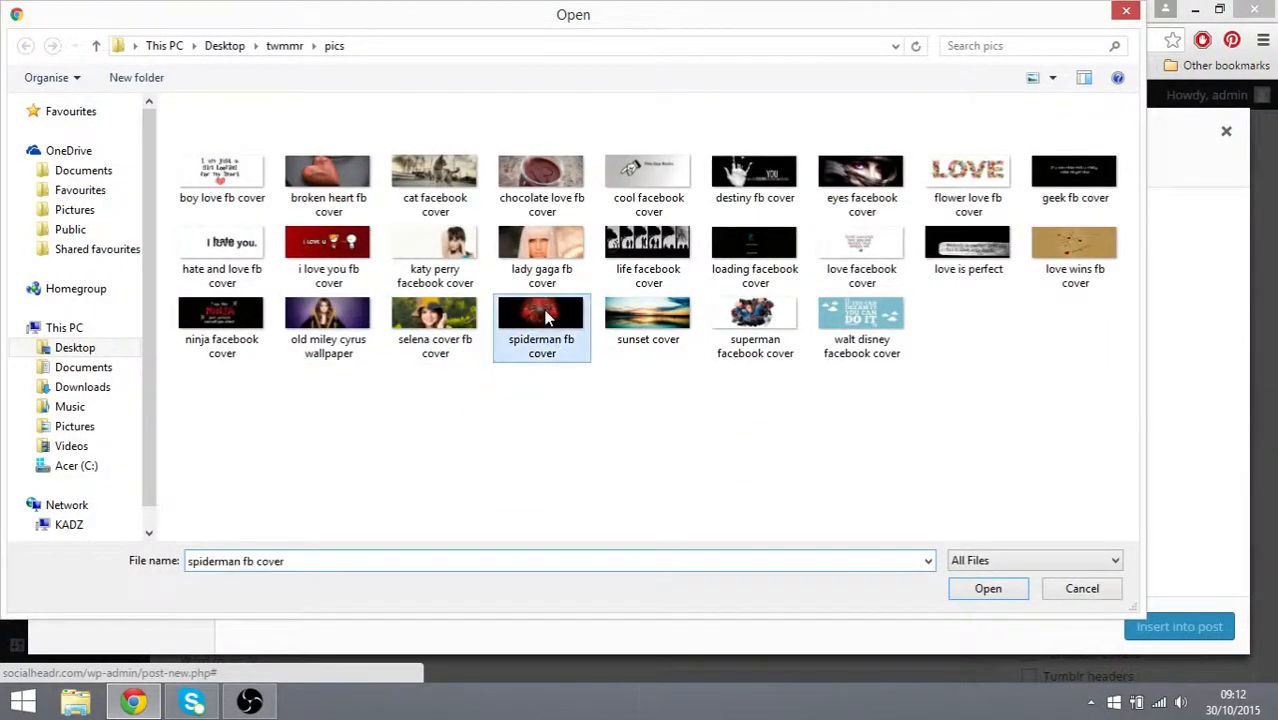
{"action": "left_click", "coordinate": [988, 588]}
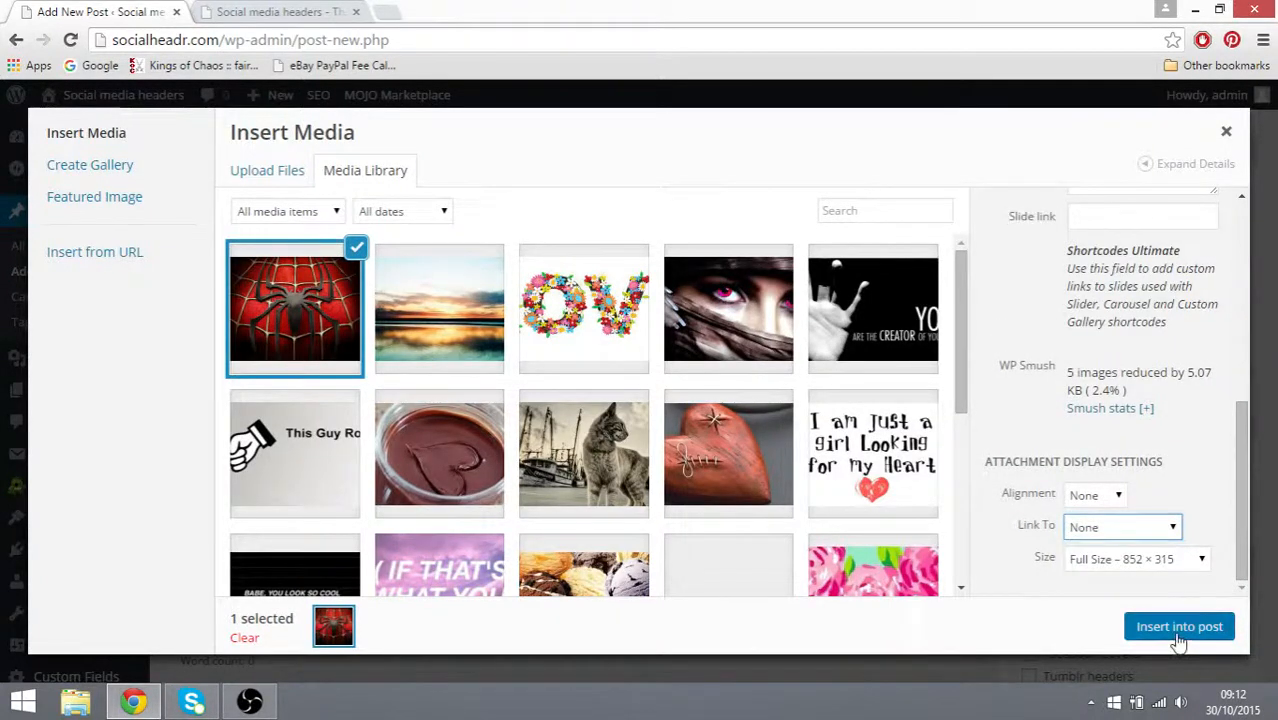
{"action": "left_click", "coordinate": [1180, 626]}
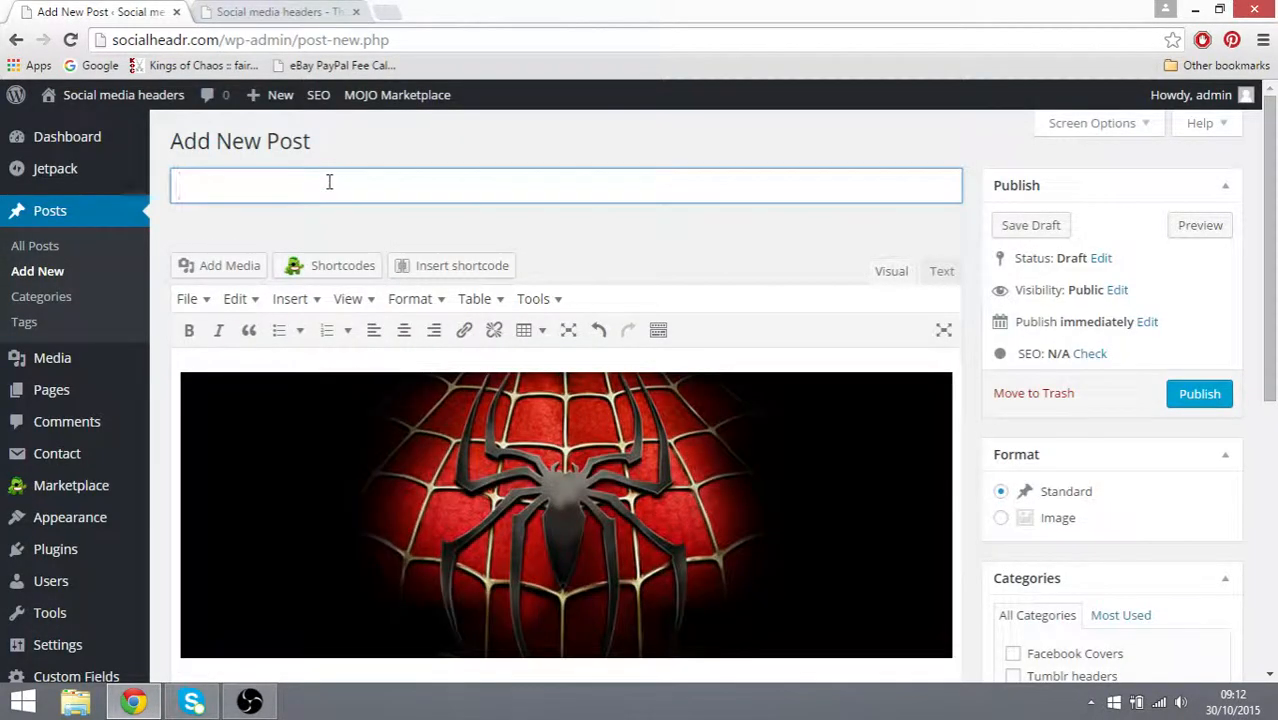
Title the post 'Spiderman facebook cover' and tick the Facebook Covers category.
{"action": "type", "text": "Sp"}
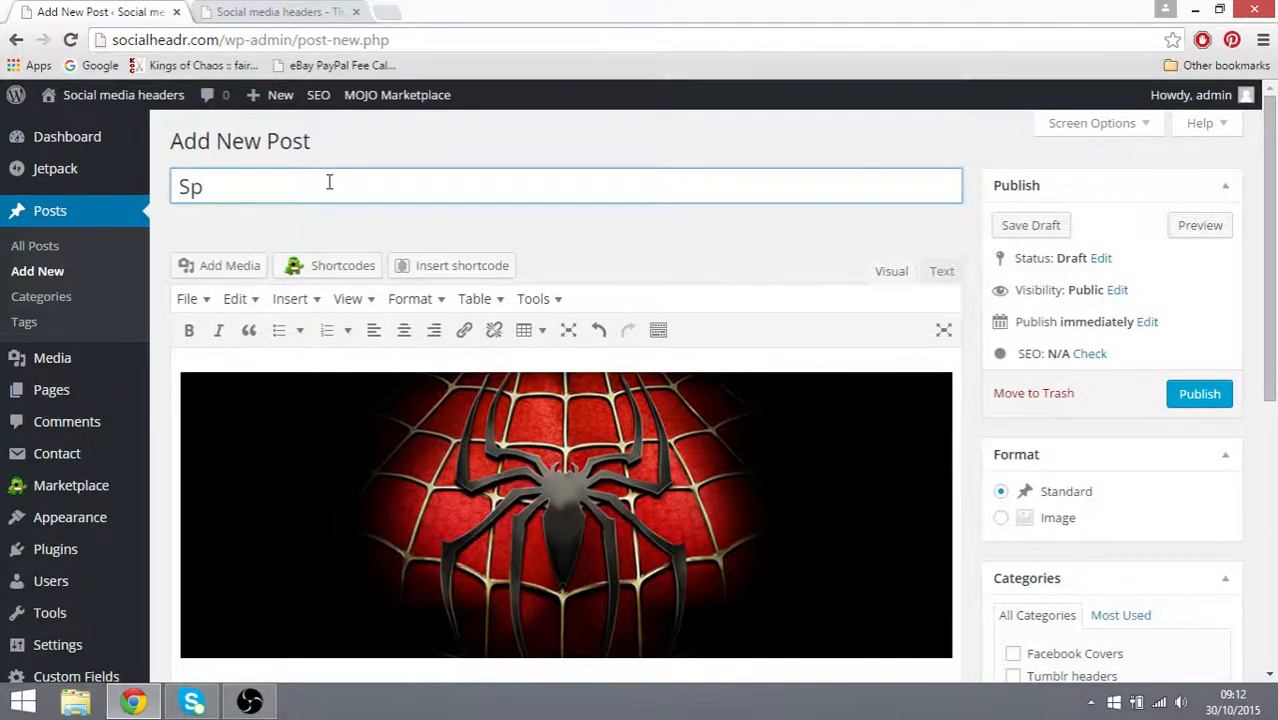
{"action": "type", "text": "iderman"}
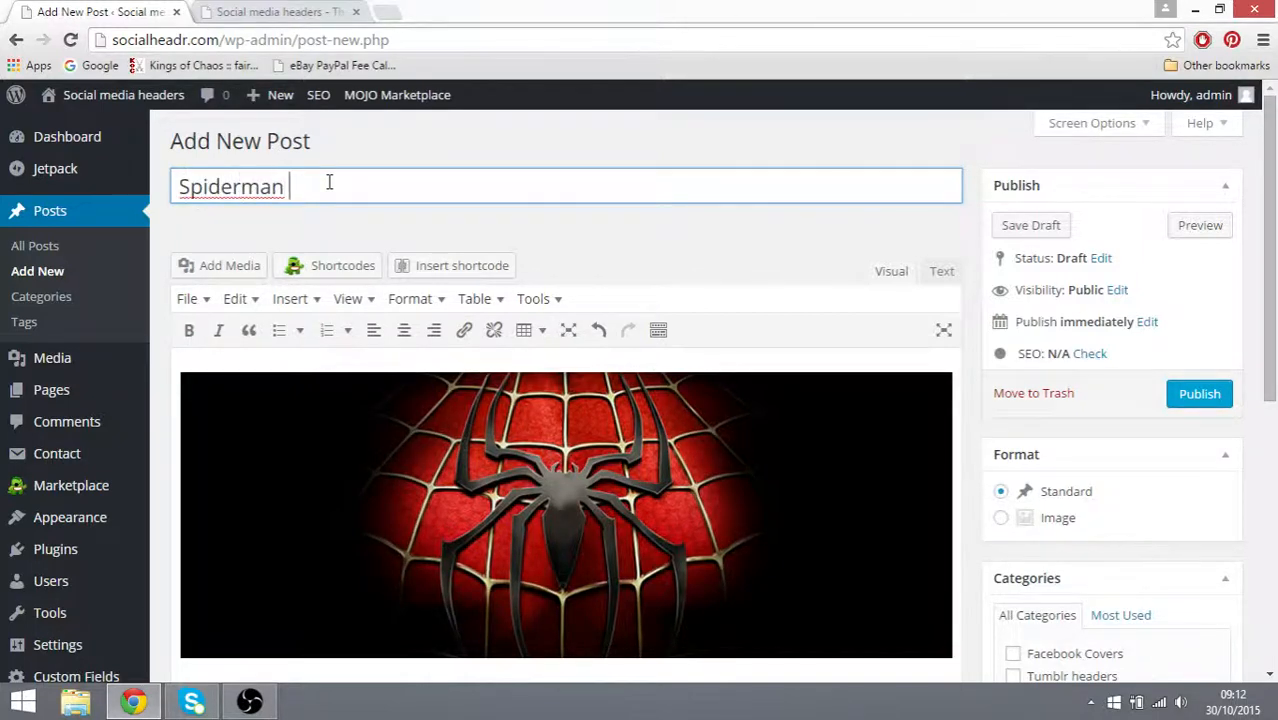
{"action": "type", "text": "facebook c"}
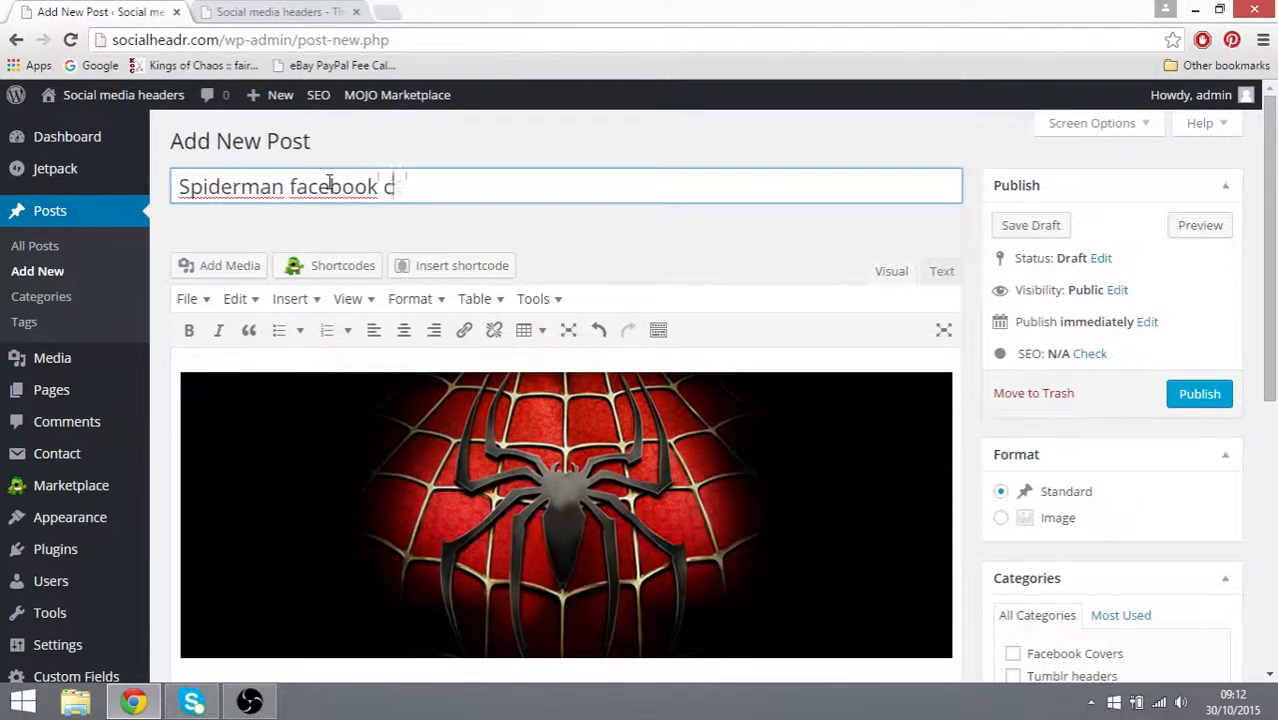
{"action": "scroll", "scroll_direction": "down", "scroll_amount": 3}
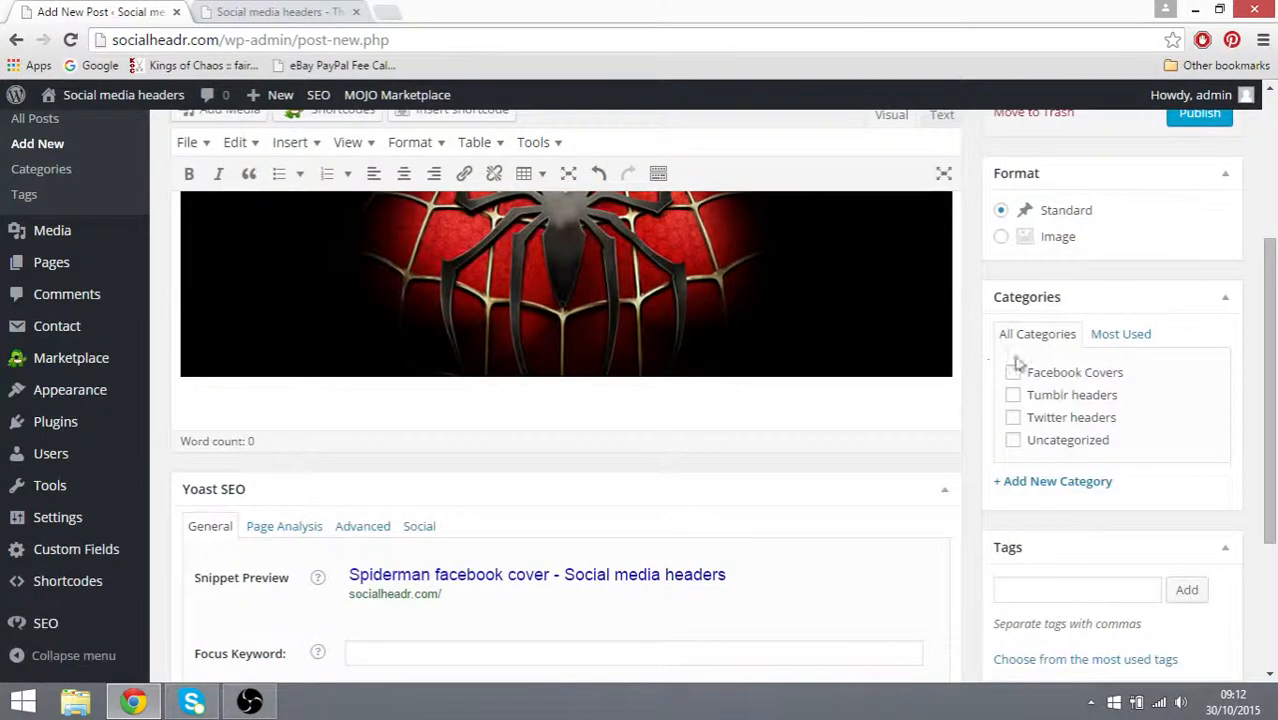
{"action": "left_click", "coordinate": [1012, 372]}
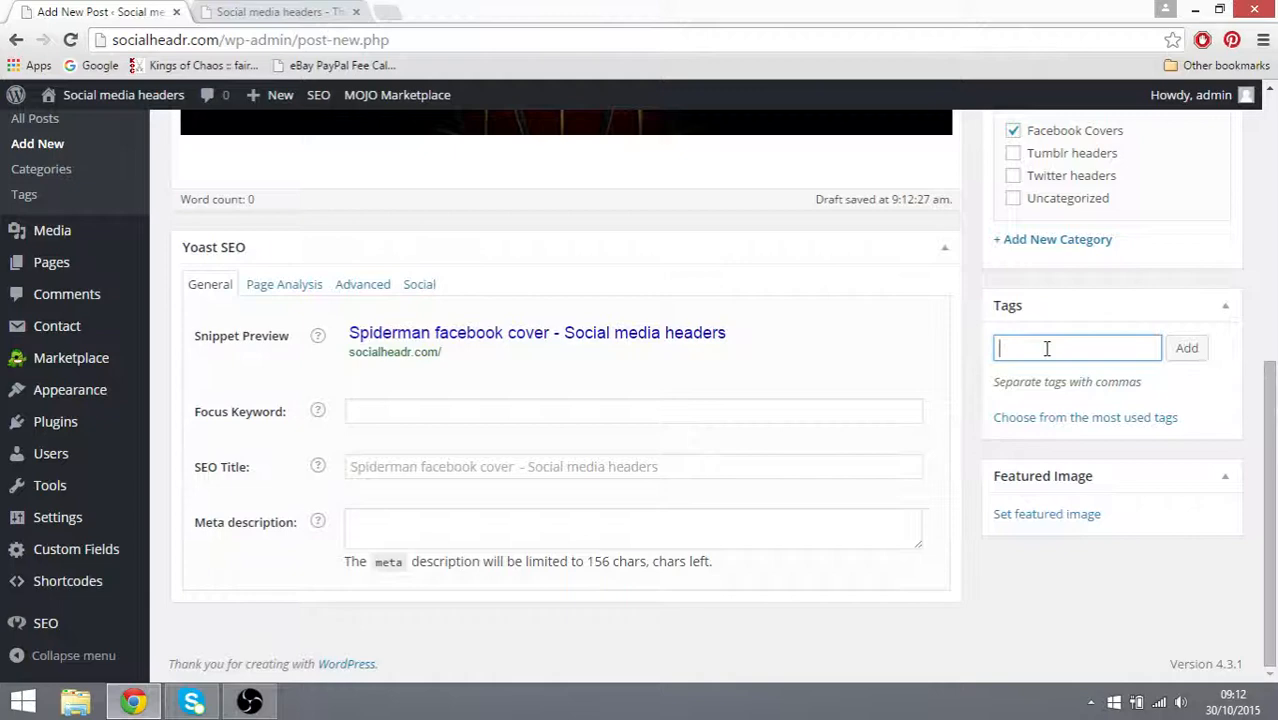
Add the tags 'red spider man facebook cover' and 'spiderman fb cover' to the post.
{"action": "type", "text": "red spider man fac"}
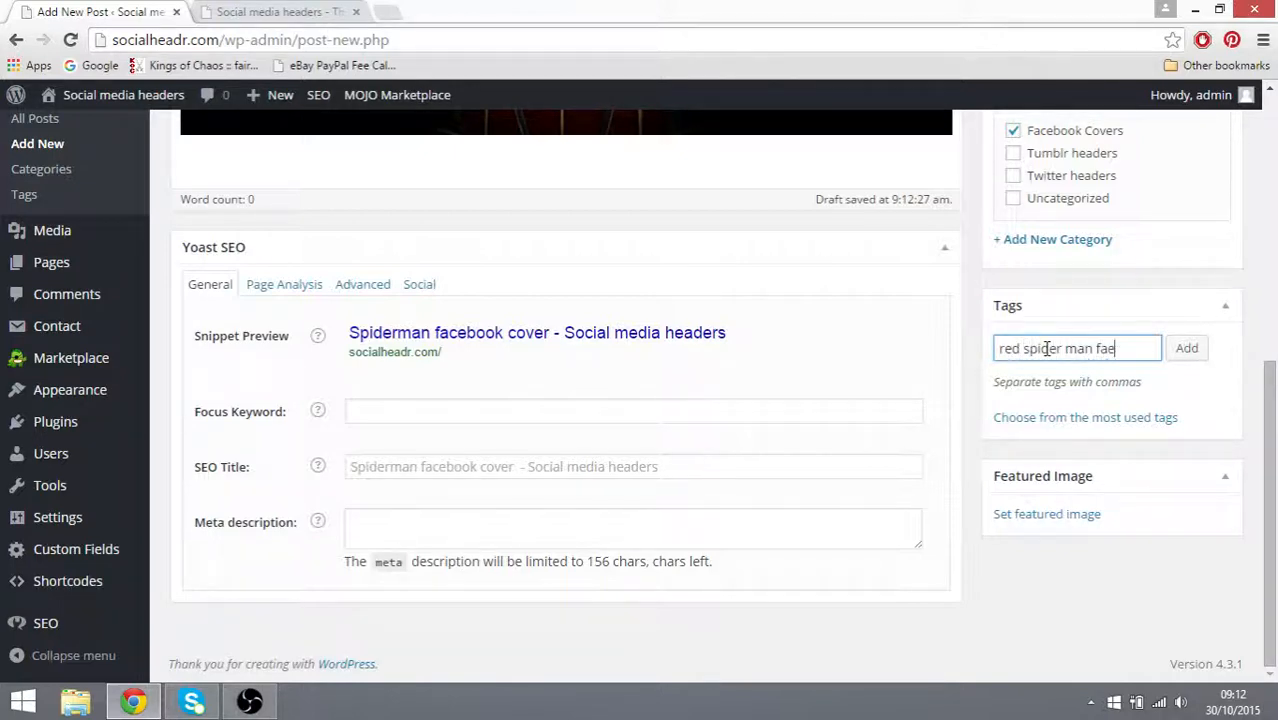
{"action": "left_click", "coordinate": [1186, 348]}
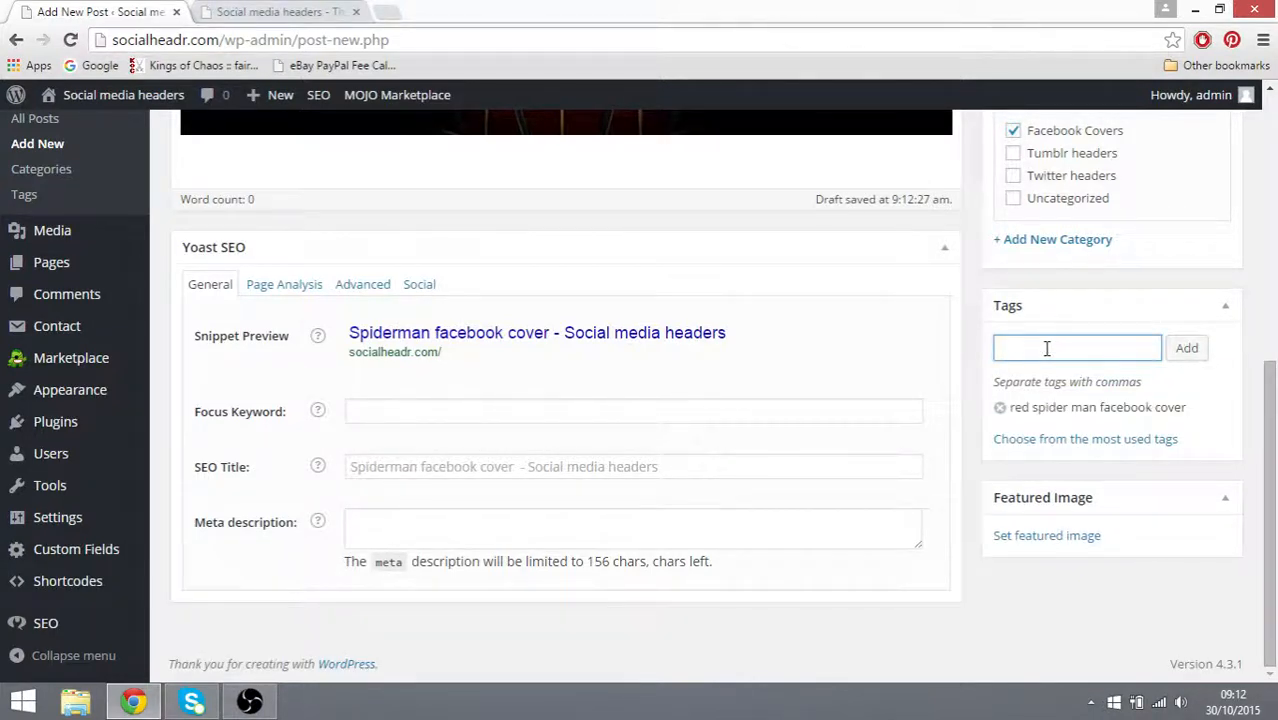
{"action": "type", "text": "s"}
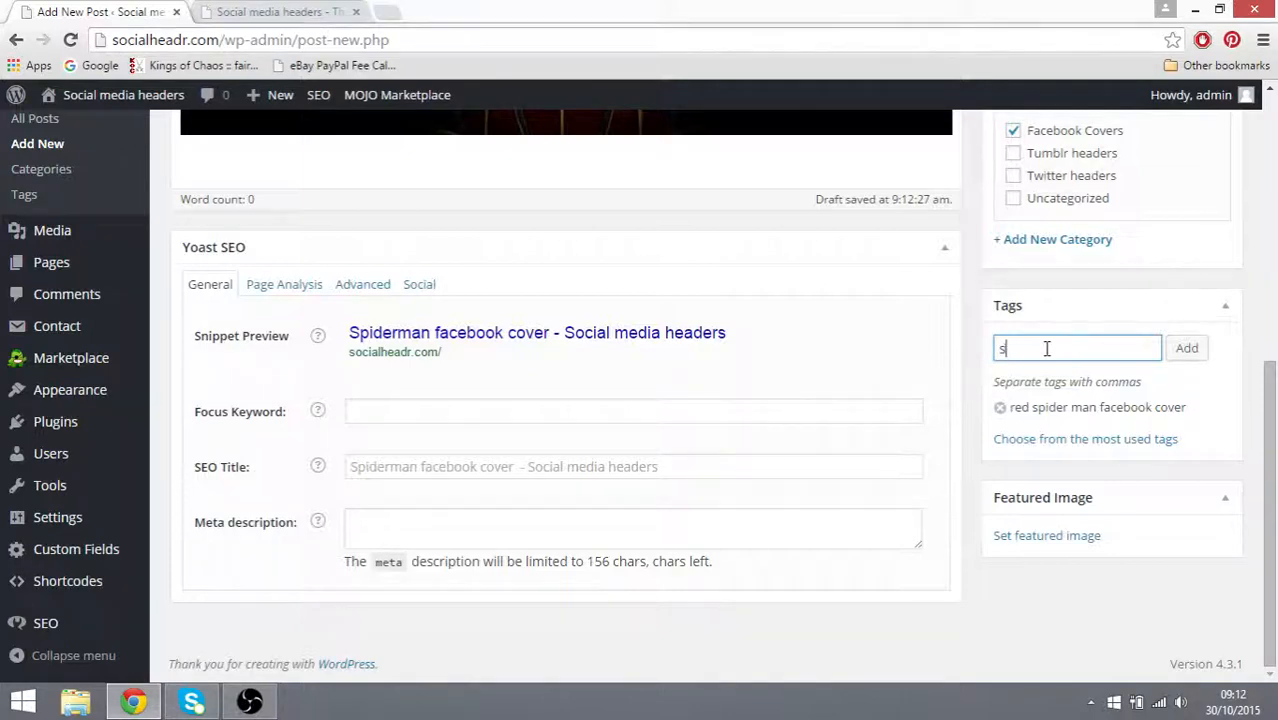
{"action": "type", "text": "spiderman fb co"}
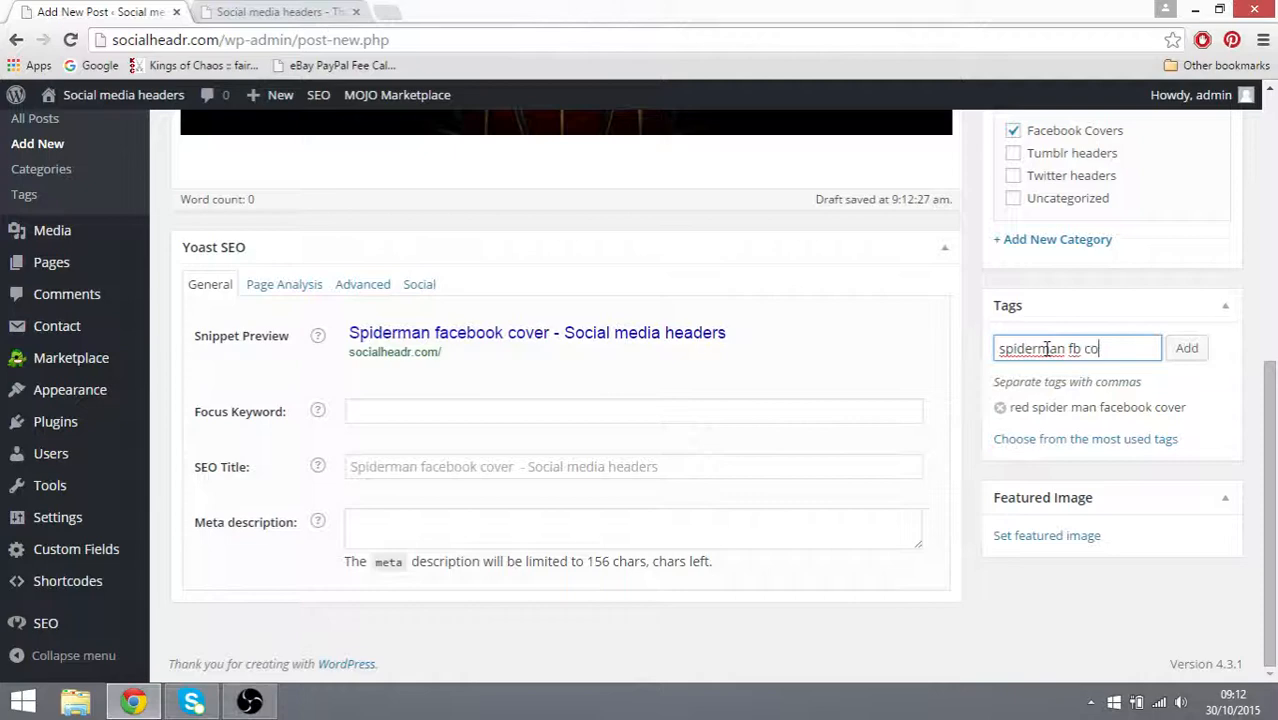
{"action": "left_click", "coordinate": [1188, 348]}
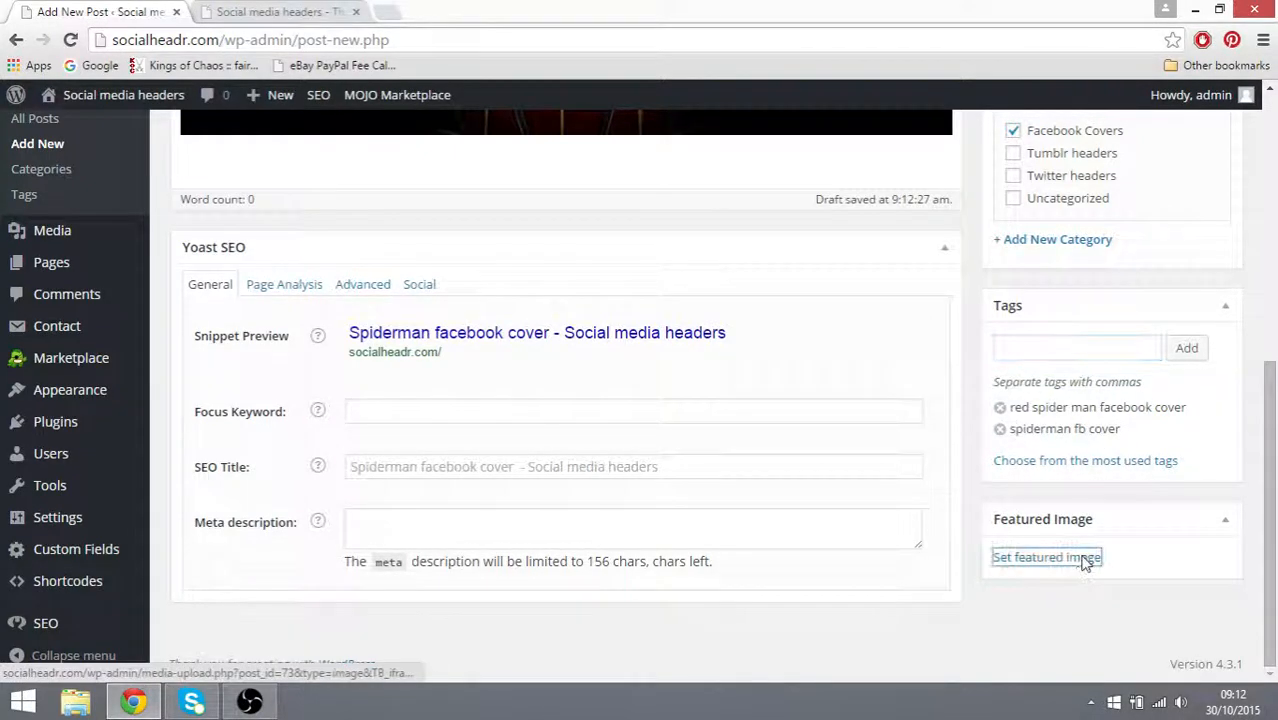
Set the Spiderman web image from the Media Library as featured image and publish the post.
{"action": "left_click", "coordinate": [1046, 556]}
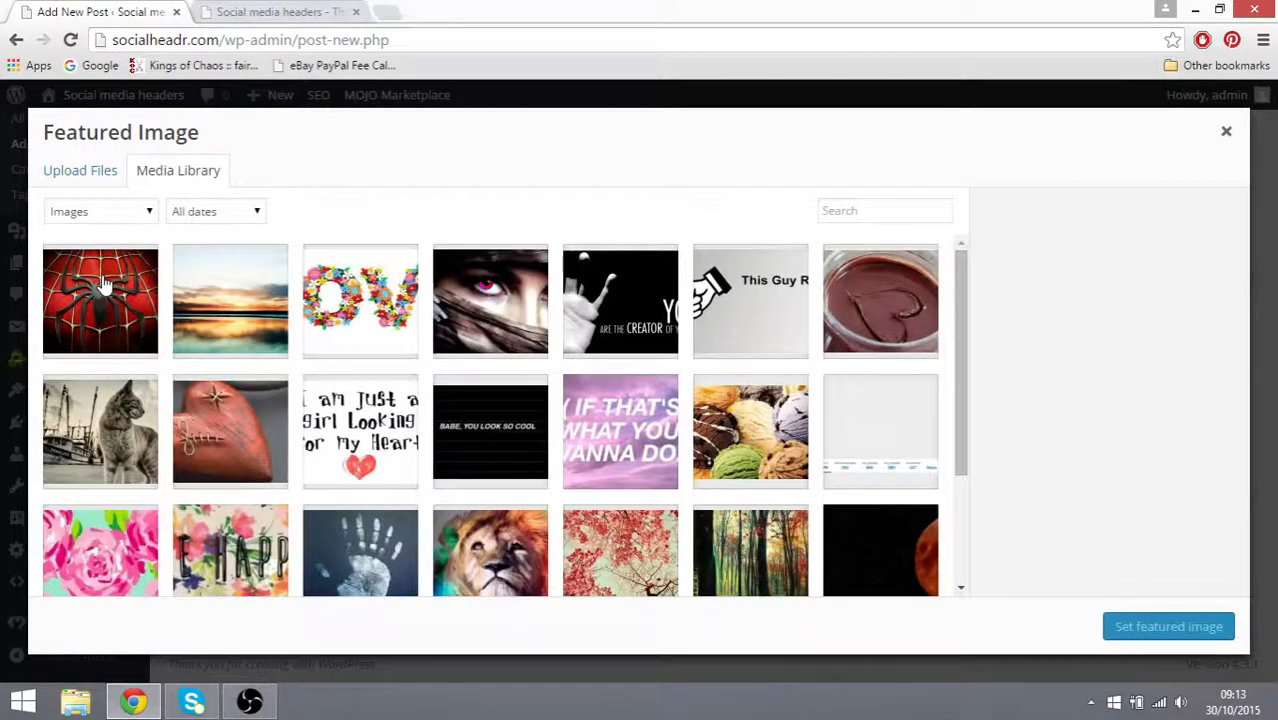
{"action": "left_click", "coordinate": [100, 300]}
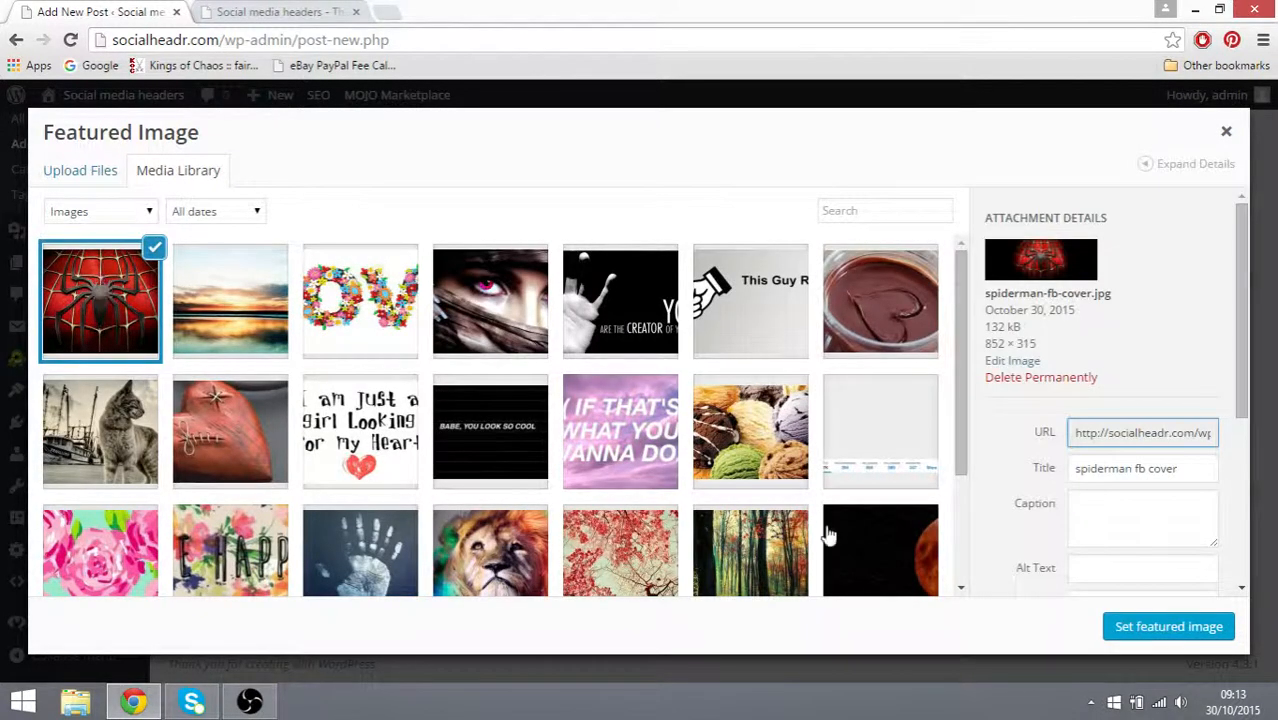
{"action": "left_click", "coordinate": [1168, 626]}
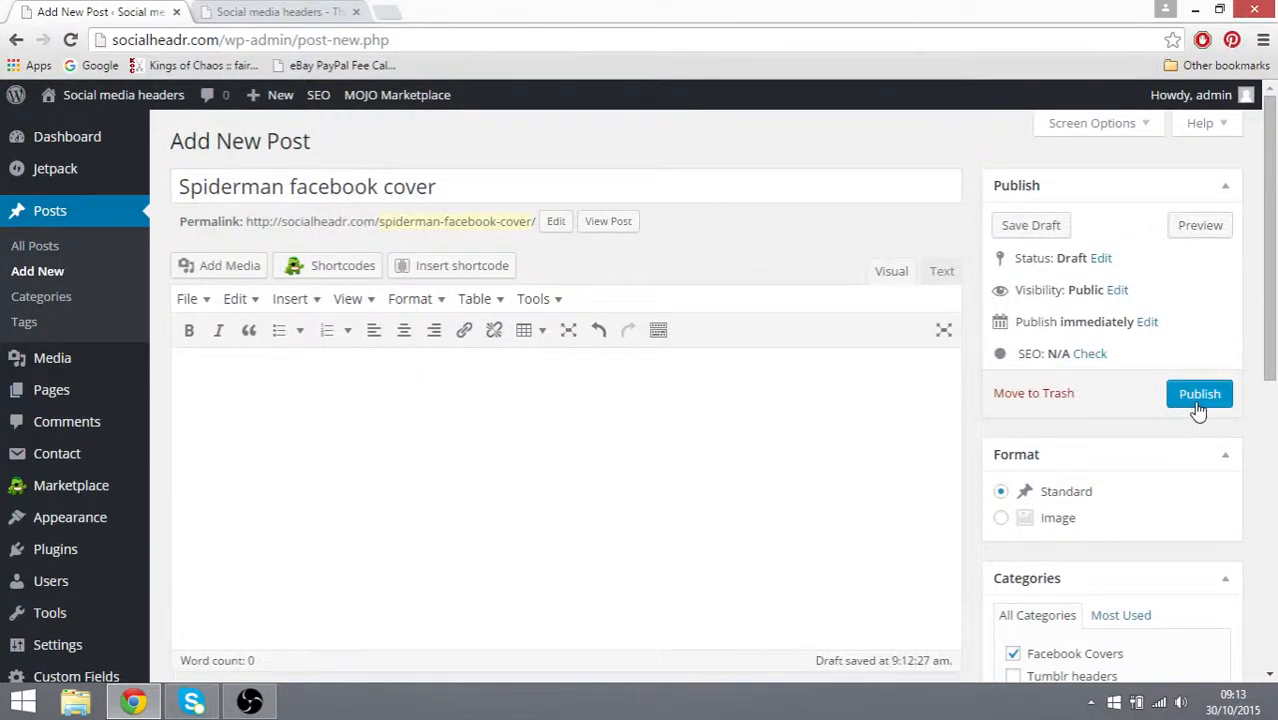
{"action": "left_click", "coordinate": [1200, 392]}
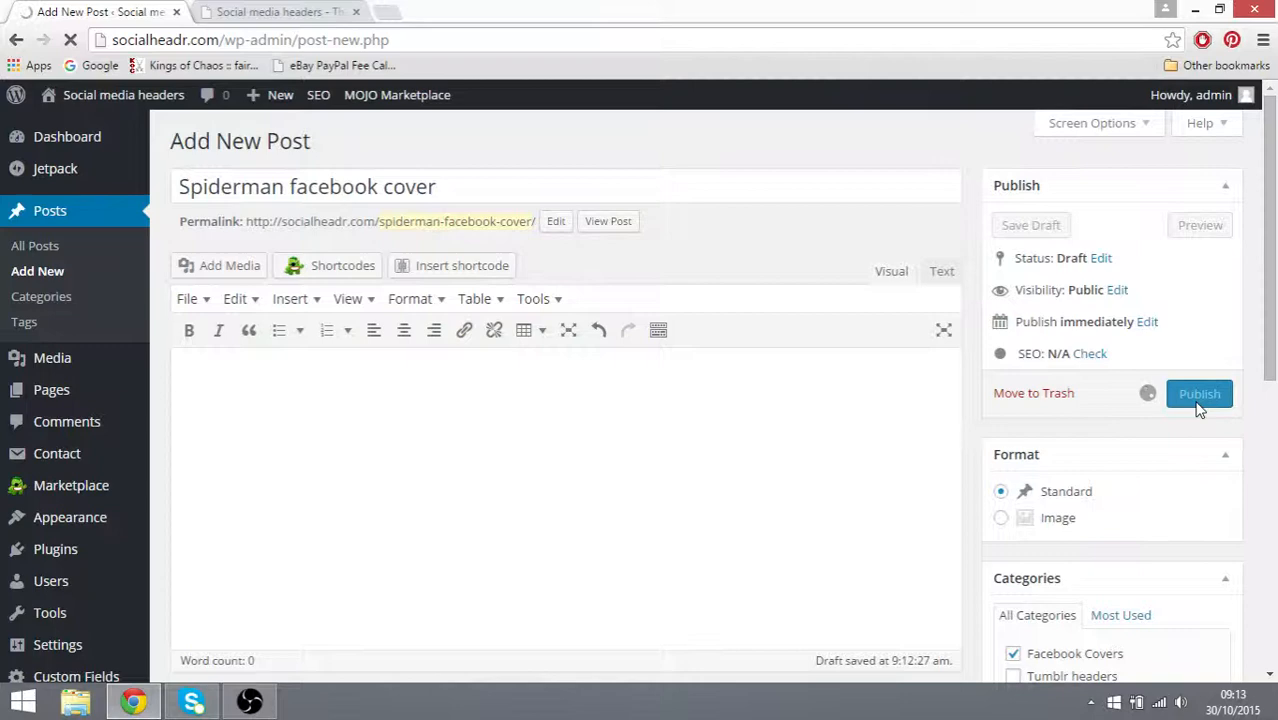
{"action": "left_click", "coordinate": [280, 12]}
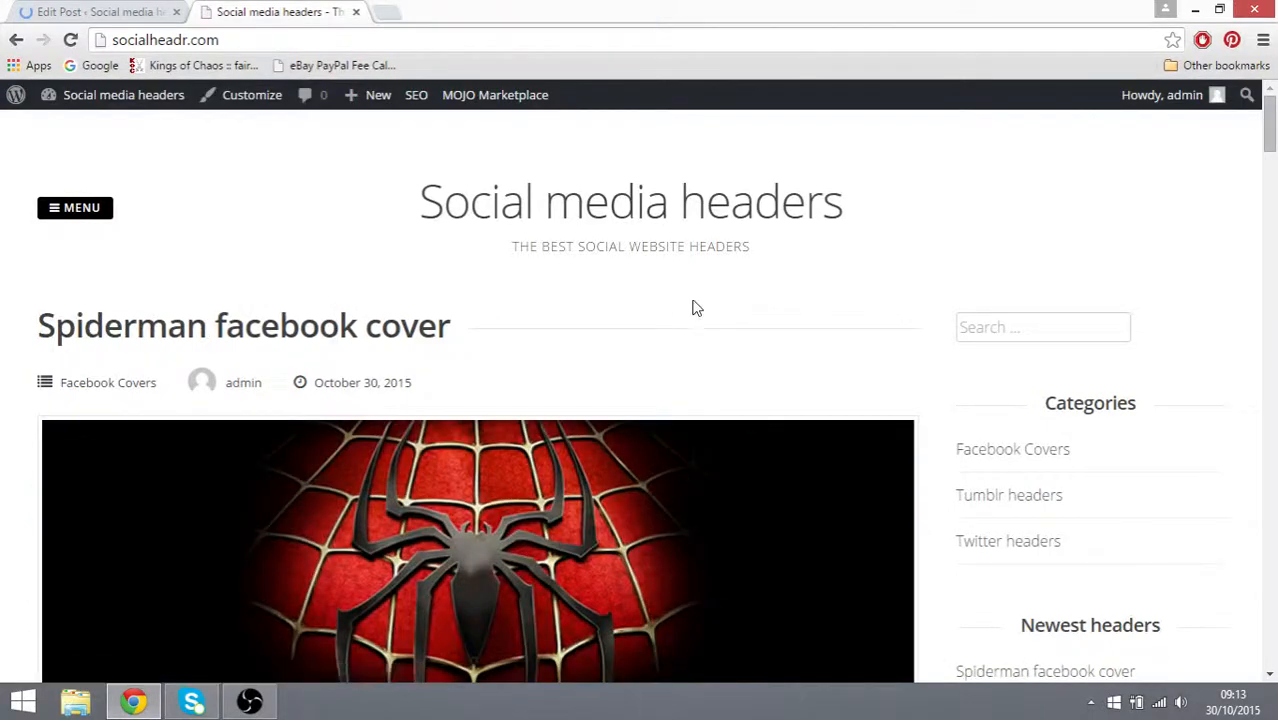
{"action": "mouse_move", "coordinate": [712, 312]}
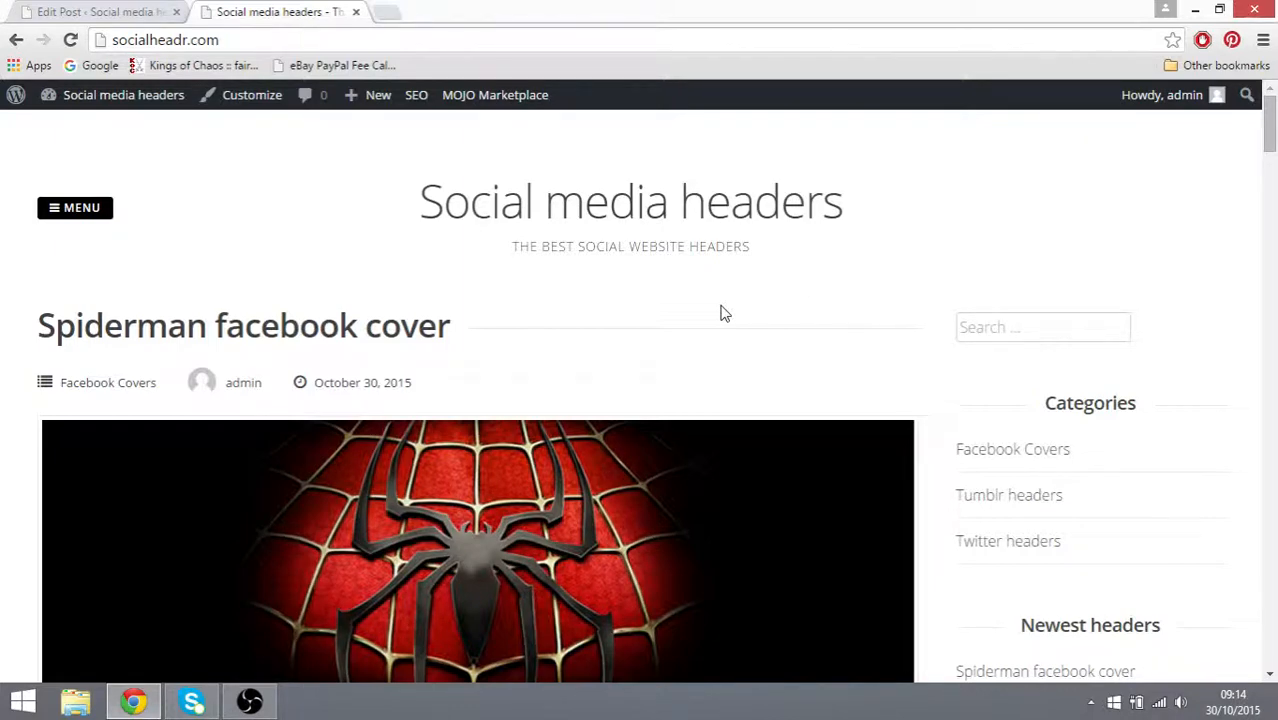
Review the new post on the homepage and open the 'Spiderman facebook cover' post page.
{"action": "scroll", "scroll_direction": "down", "scroll_amount": 3}
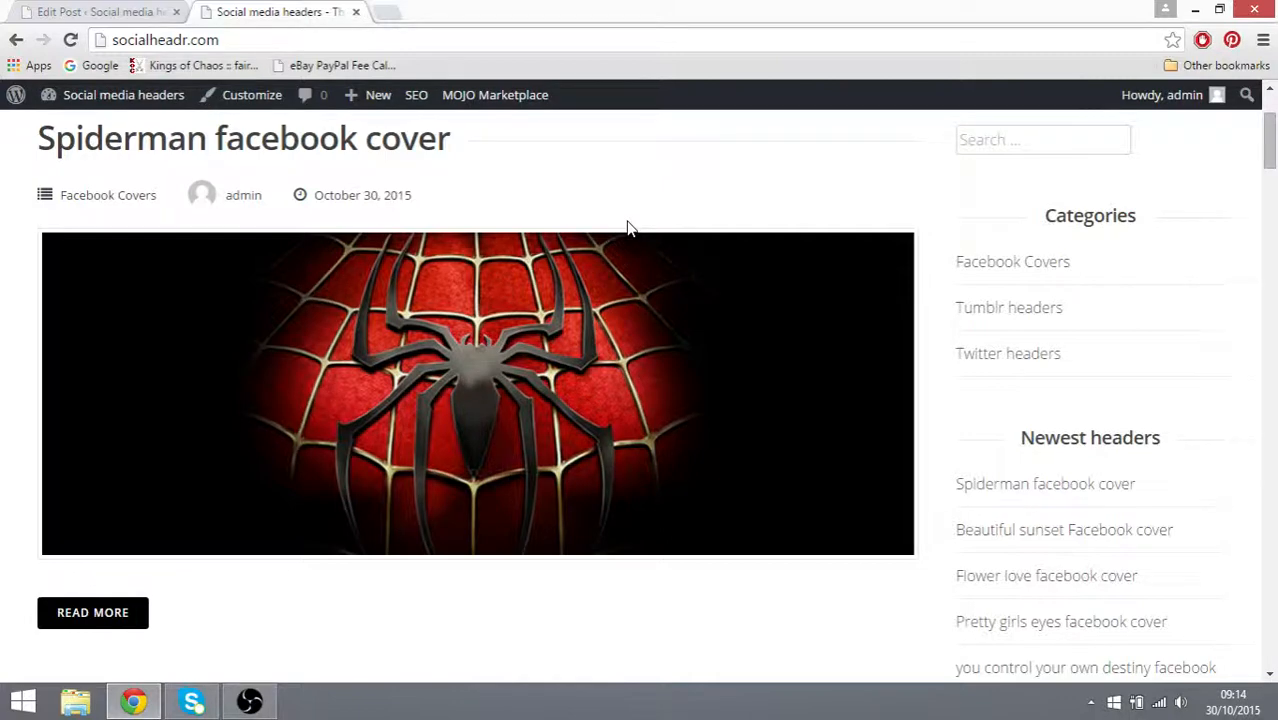
{"action": "left_click", "coordinate": [244, 138]}
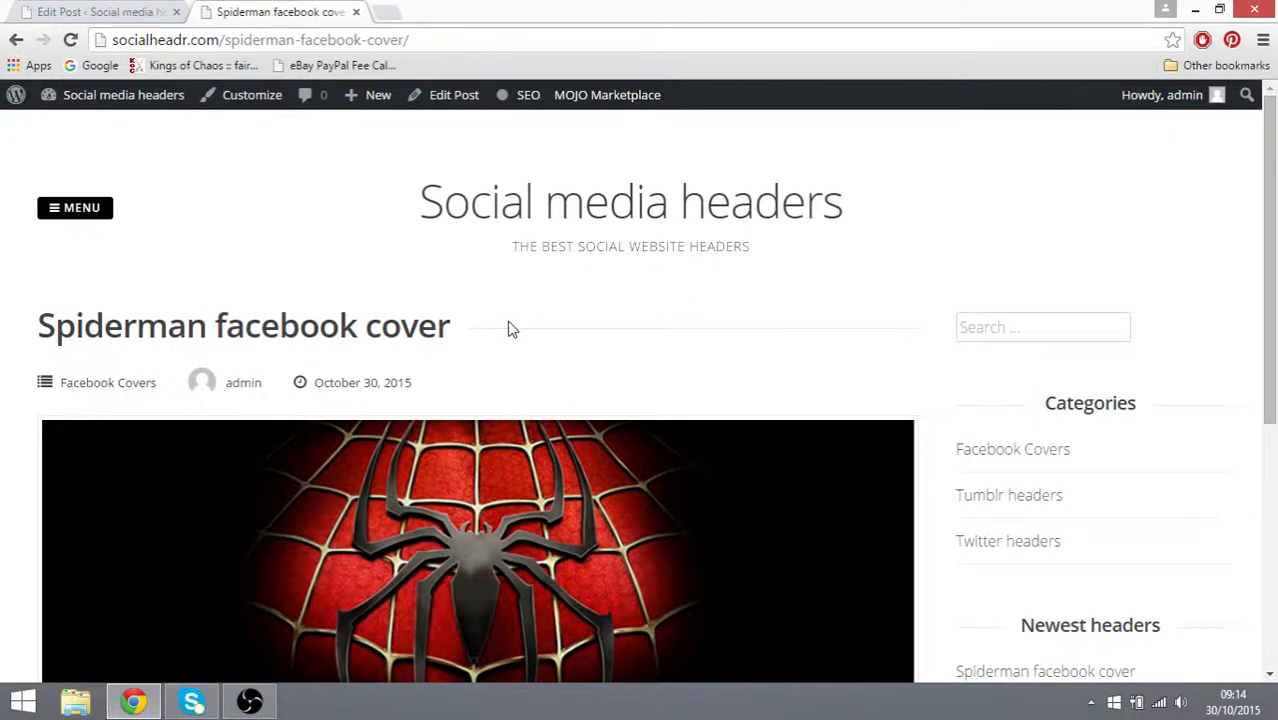
{"action": "mouse_move", "coordinate": [520, 348]}
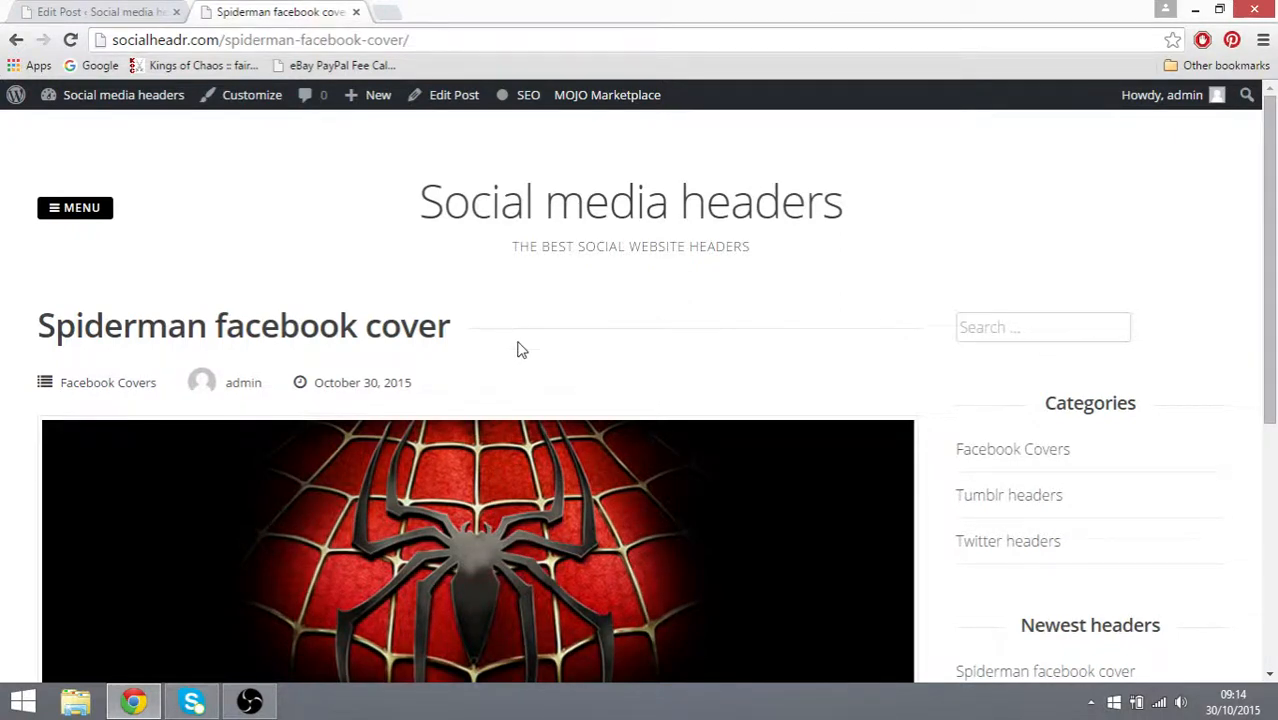
Scroll the live post page to check the category and both Spiderman tags below the image.
{"action": "scroll", "scroll_direction": "down", "scroll_amount": 3}
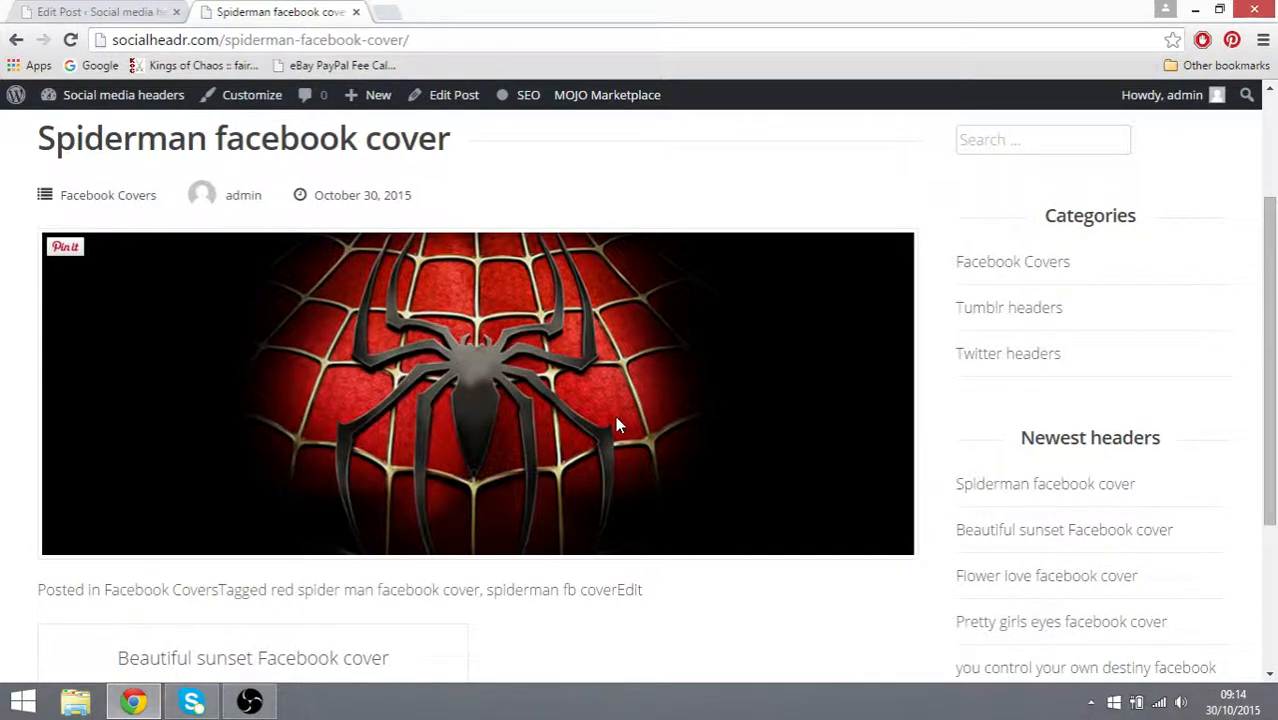
{"action": "mouse_move", "coordinate": [1128, 346]}
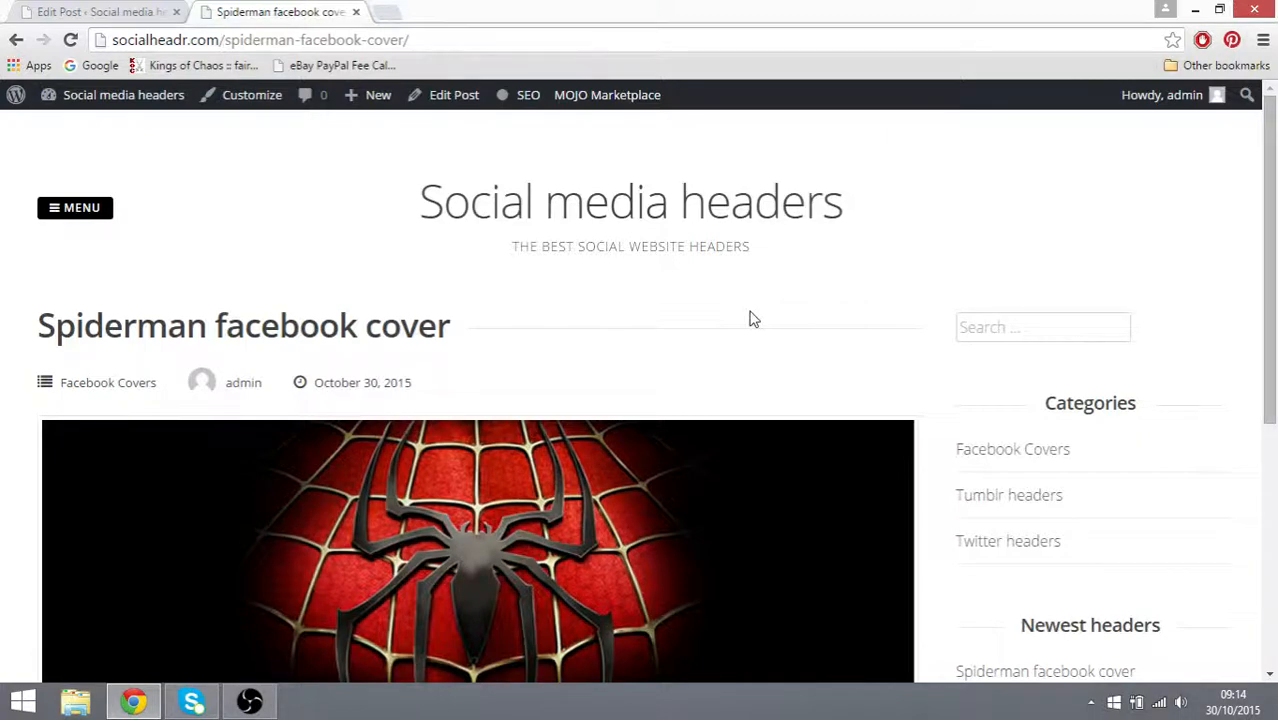
{"action": "mouse_move", "coordinate": [780, 310]}
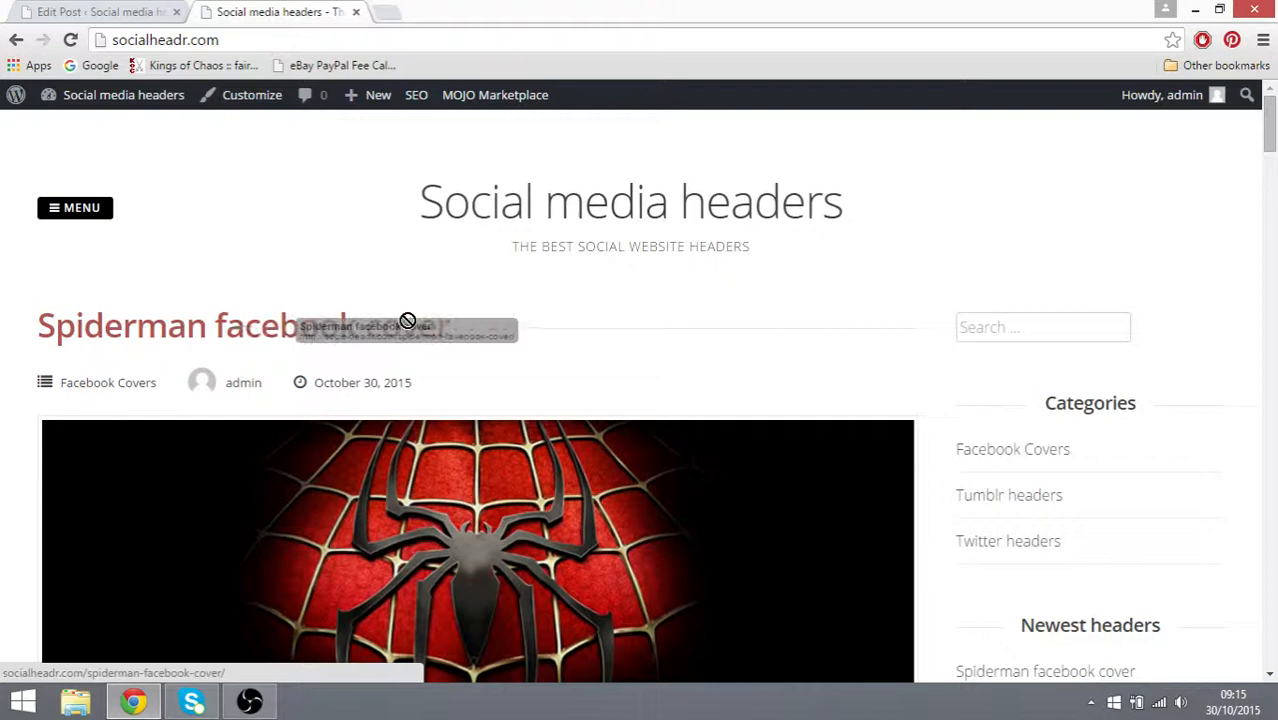
{"action": "scroll", "scroll_direction": "down", "scroll_amount": 3}
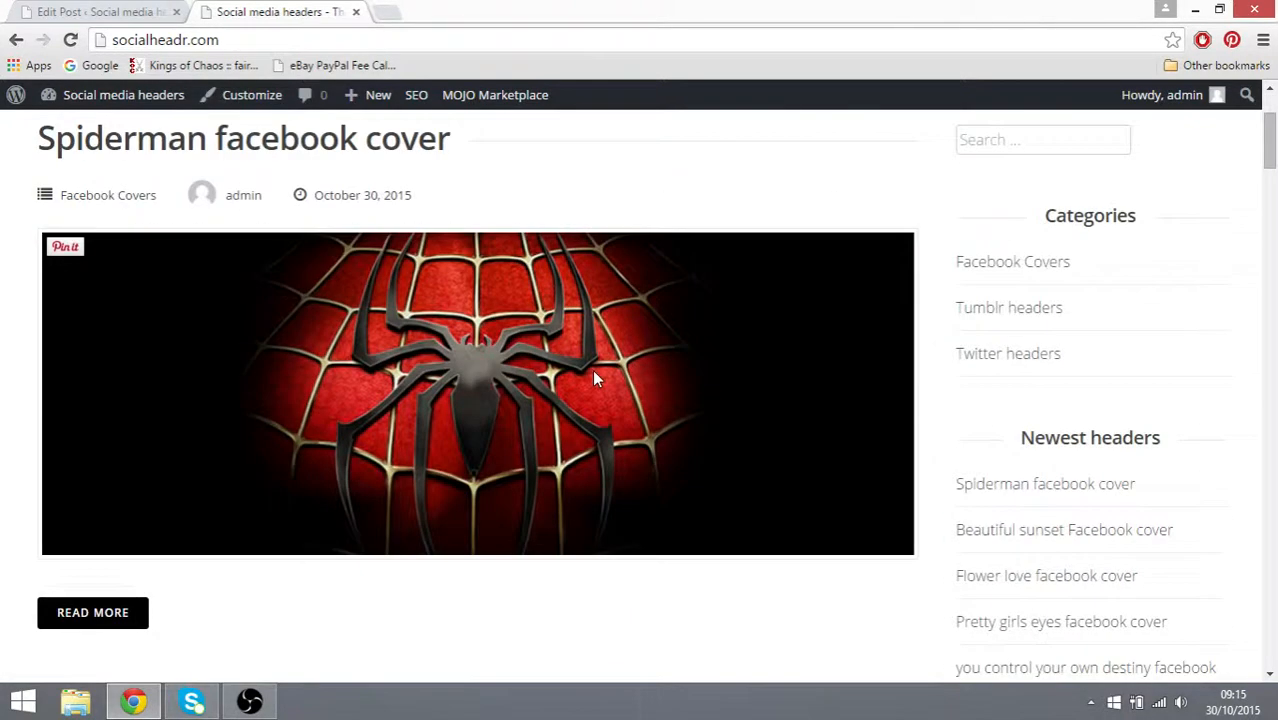
{"action": "right_click", "coordinate": [536, 310]}
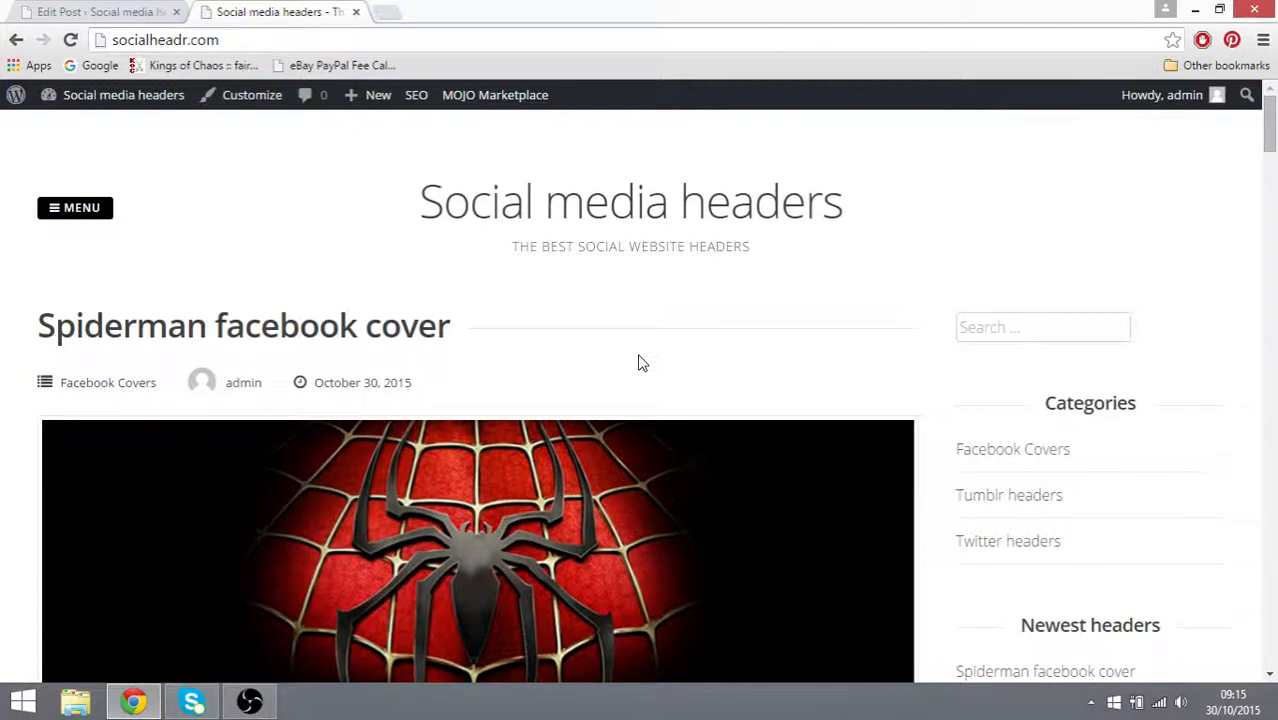
{"action": "scroll", "scroll_direction": "down", "scroll_amount": 3}
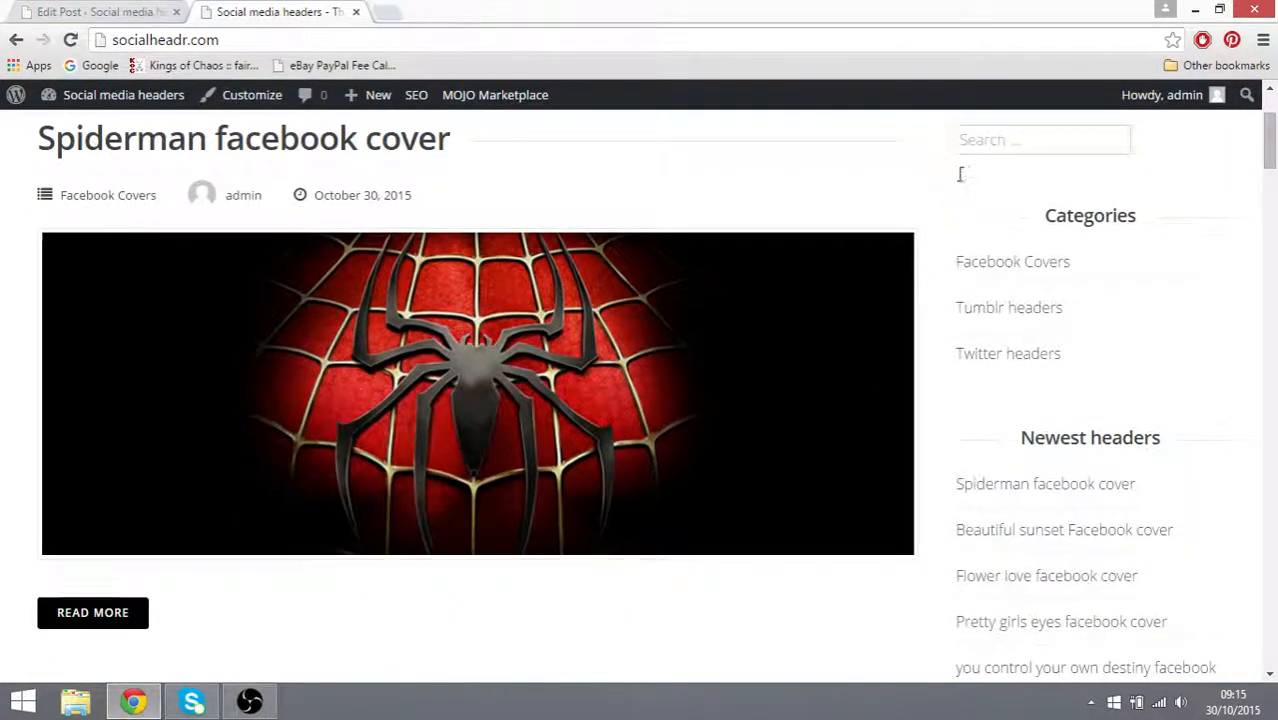
{"action": "double_click", "coordinate": [1058, 216]}
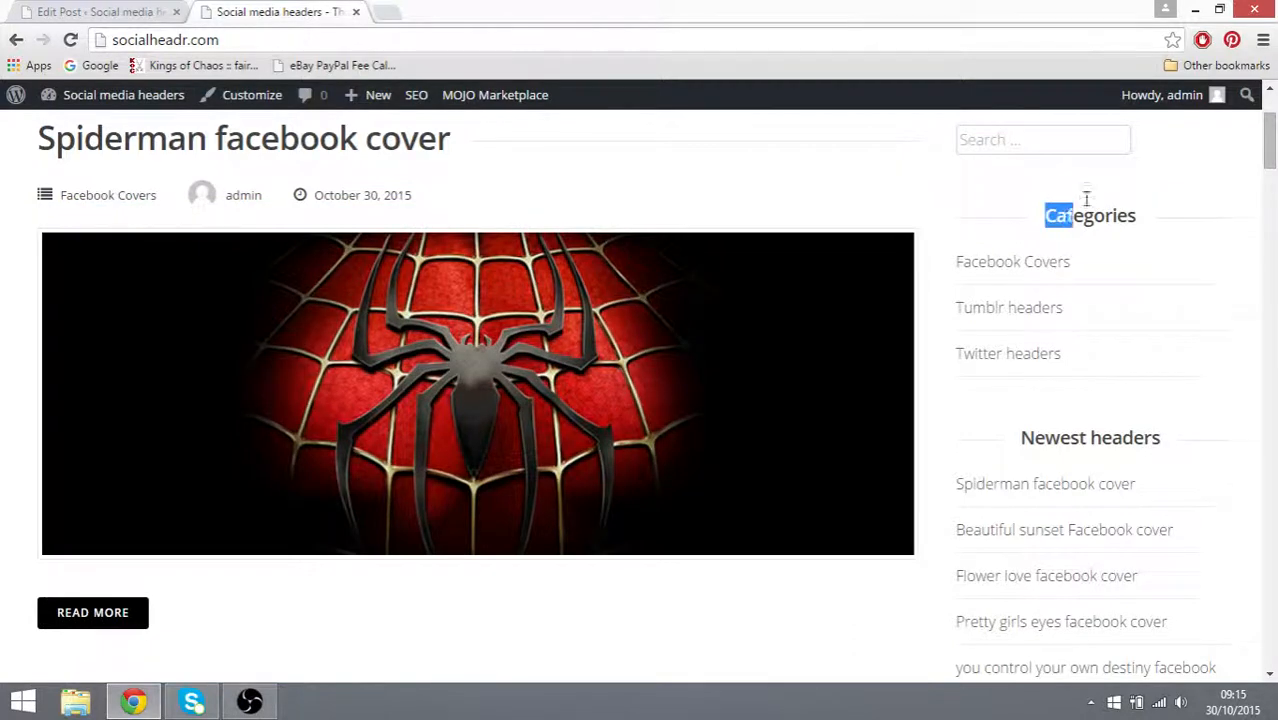
{"action": "scroll", "scroll_direction": "down", "scroll_amount": 3}
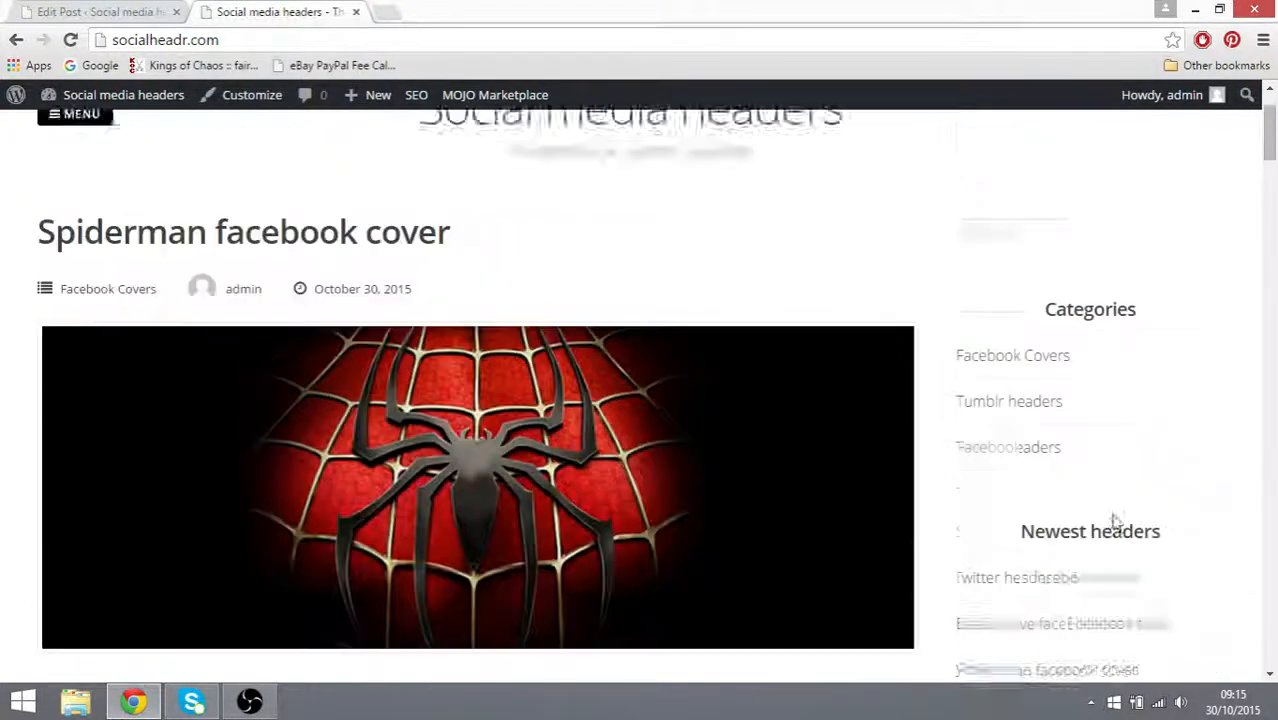